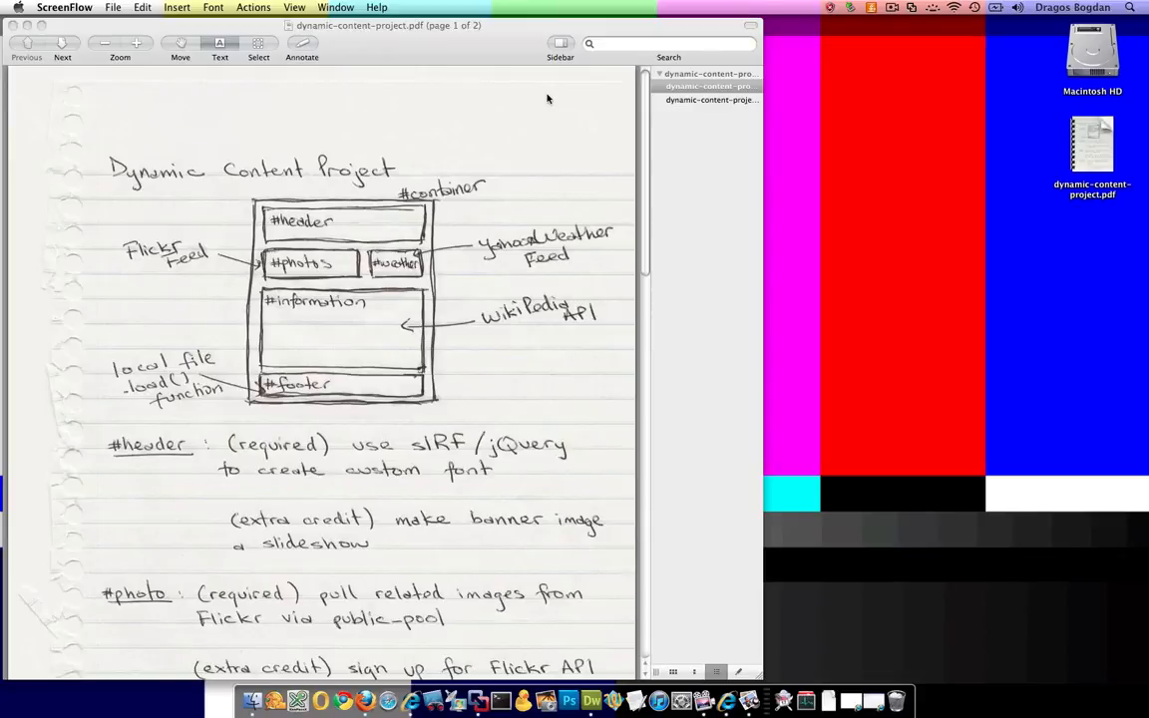
pyautogui.moveTo(403, 183)
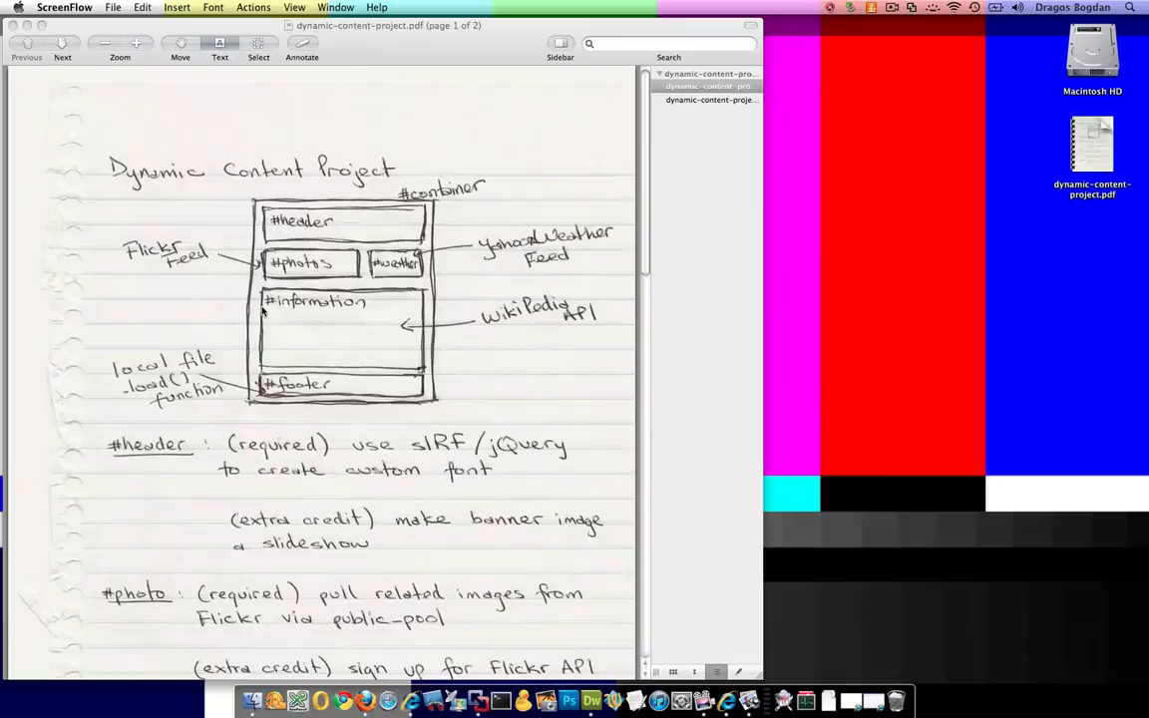
pyautogui.moveTo(363, 698)
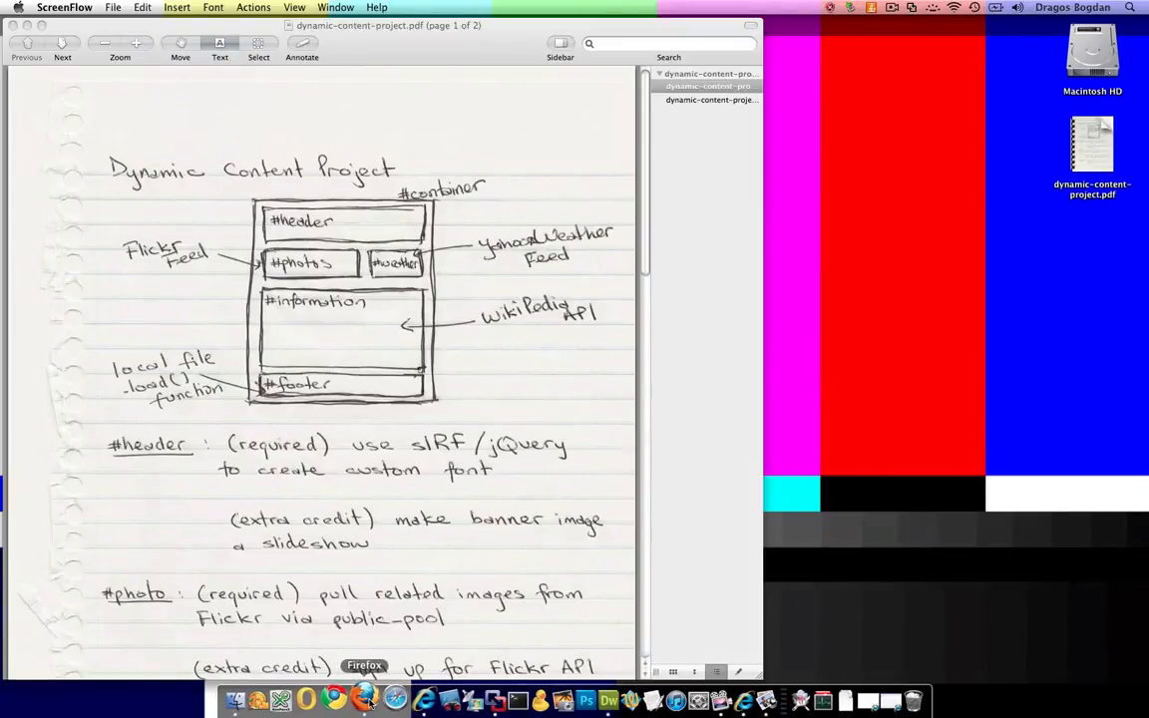
# Switch to Firefox and search Google for "jquery wikipedia API"
pyautogui.click(363, 698)
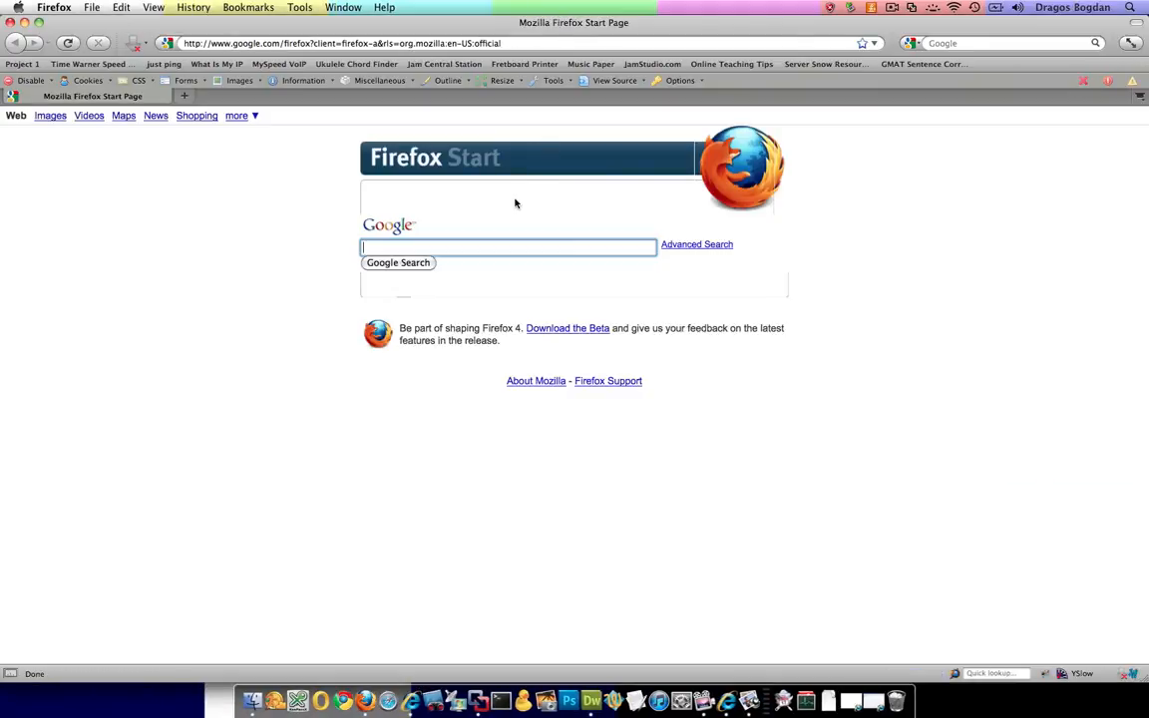
pyautogui.write('jquery')
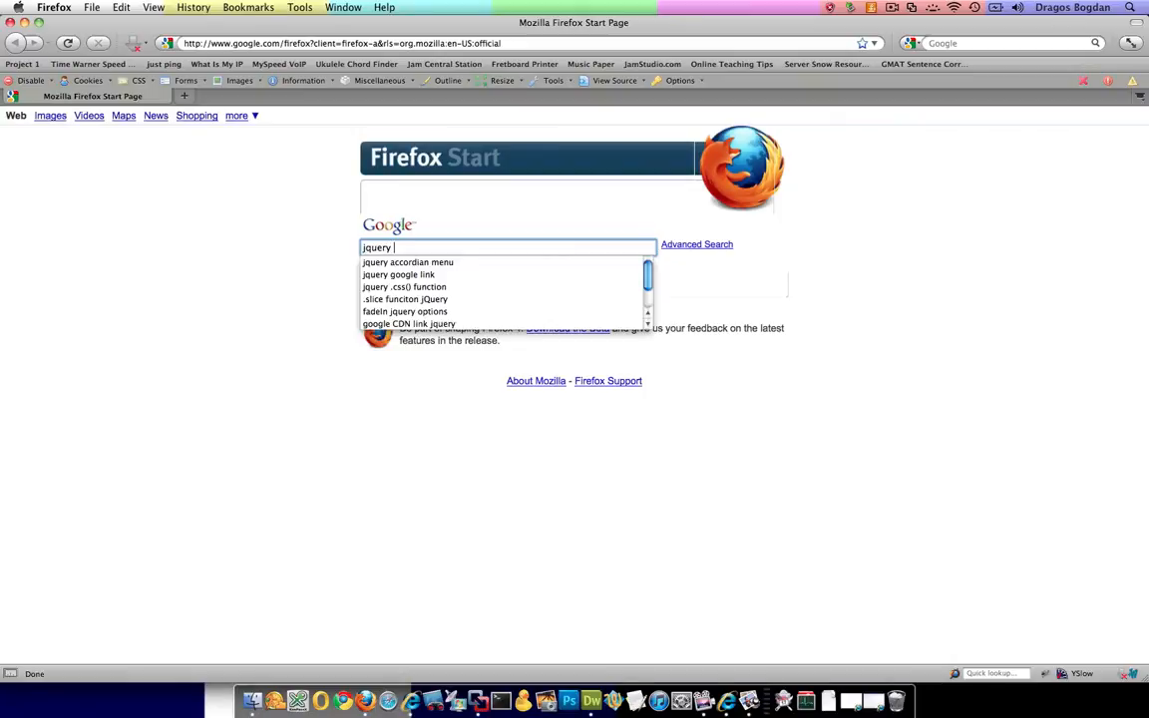
pyautogui.write('wikipedia API')
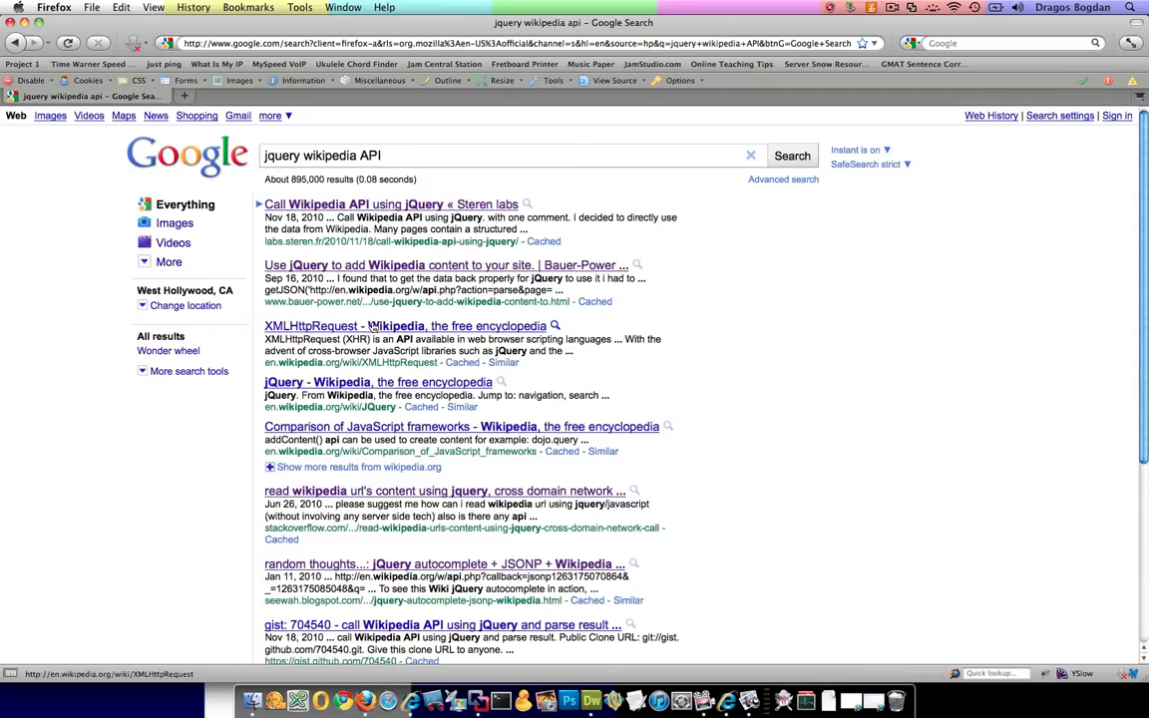
pyautogui.moveTo(383, 315)
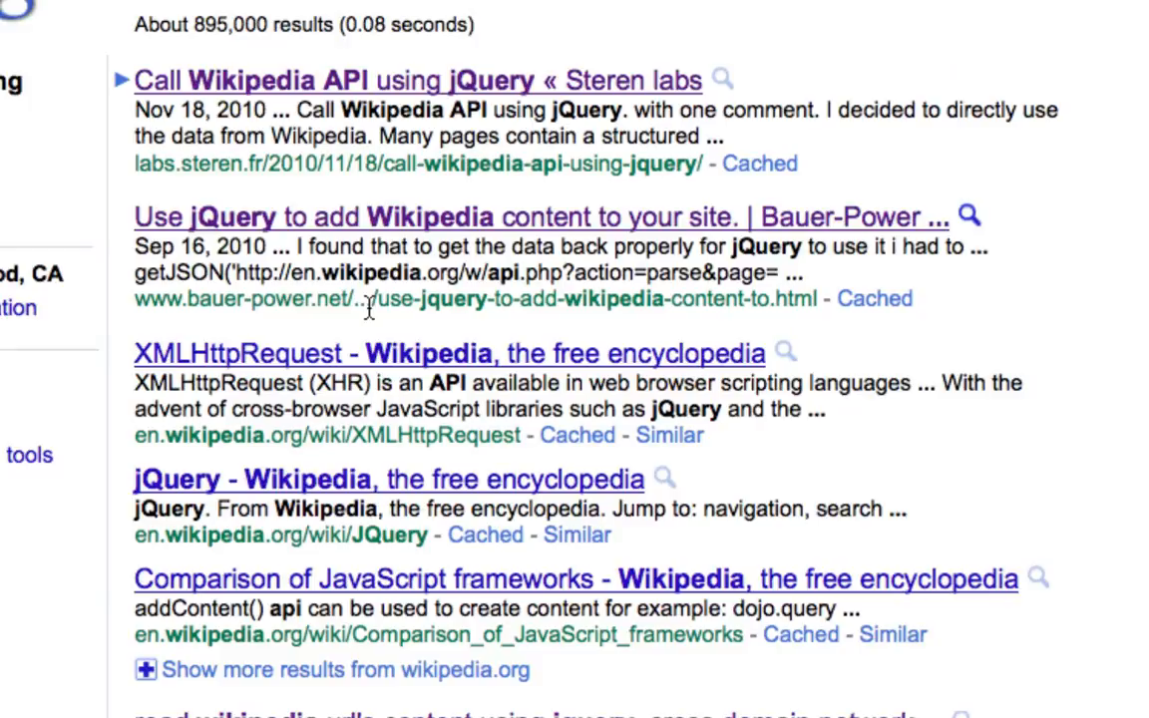
pyautogui.moveTo(508, 243)
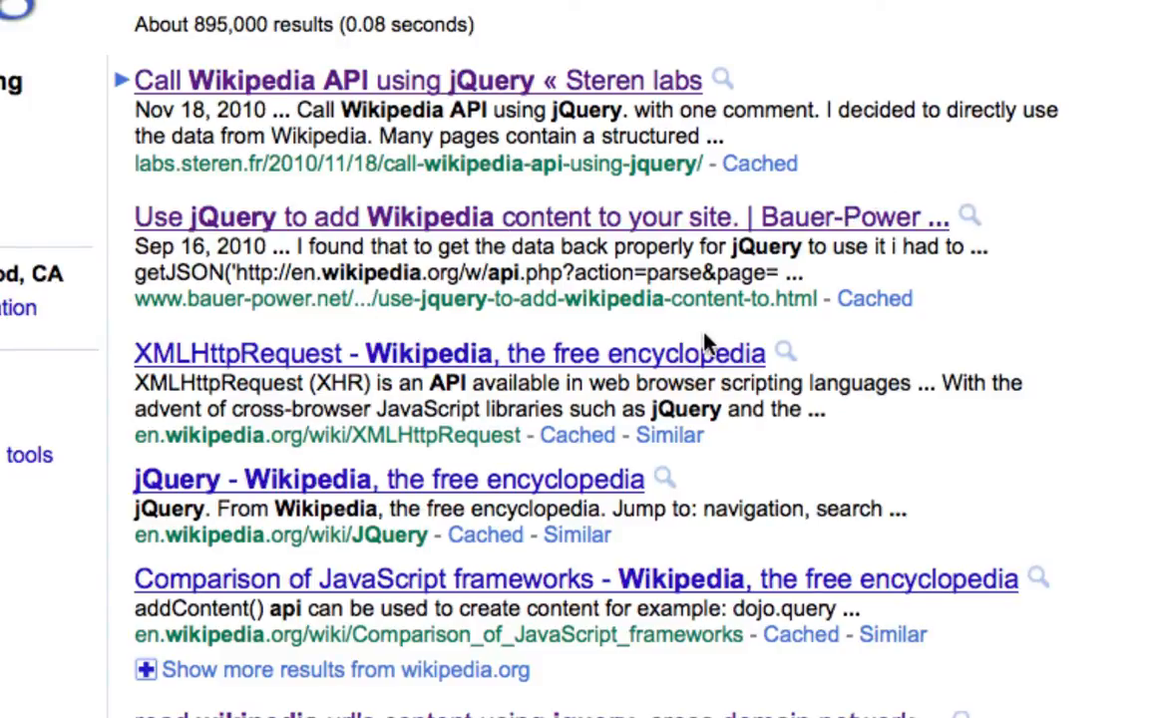
pyautogui.scroll(3)
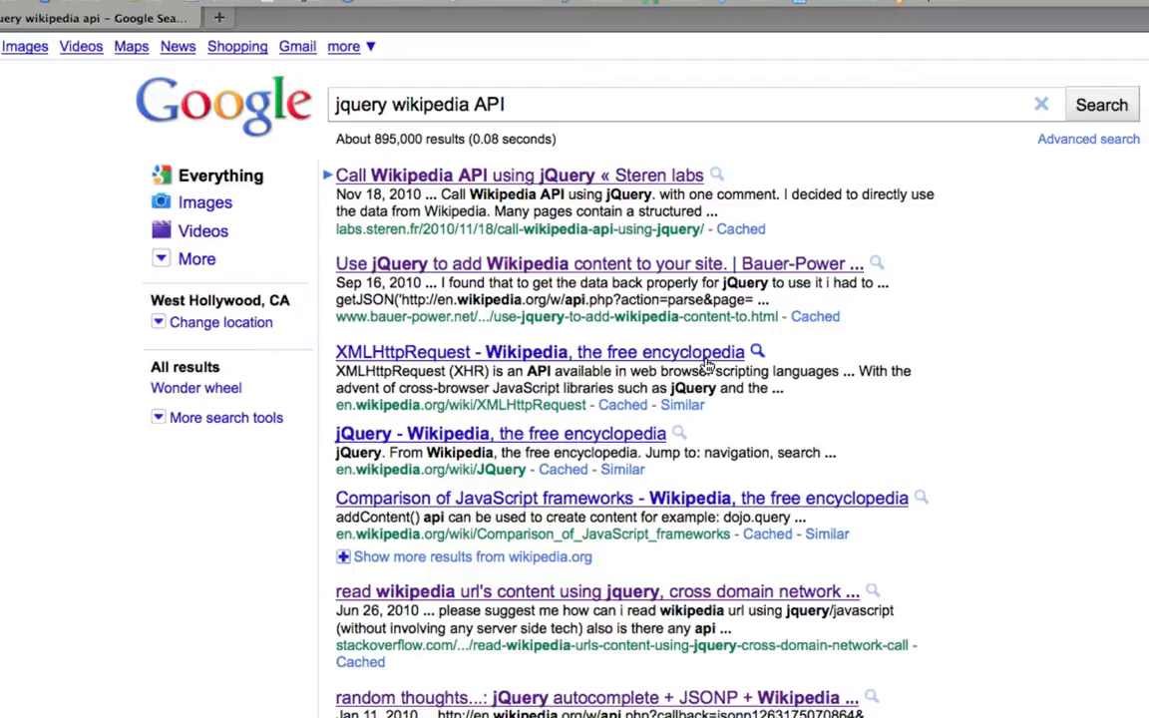
pyautogui.moveTo(606, 271)
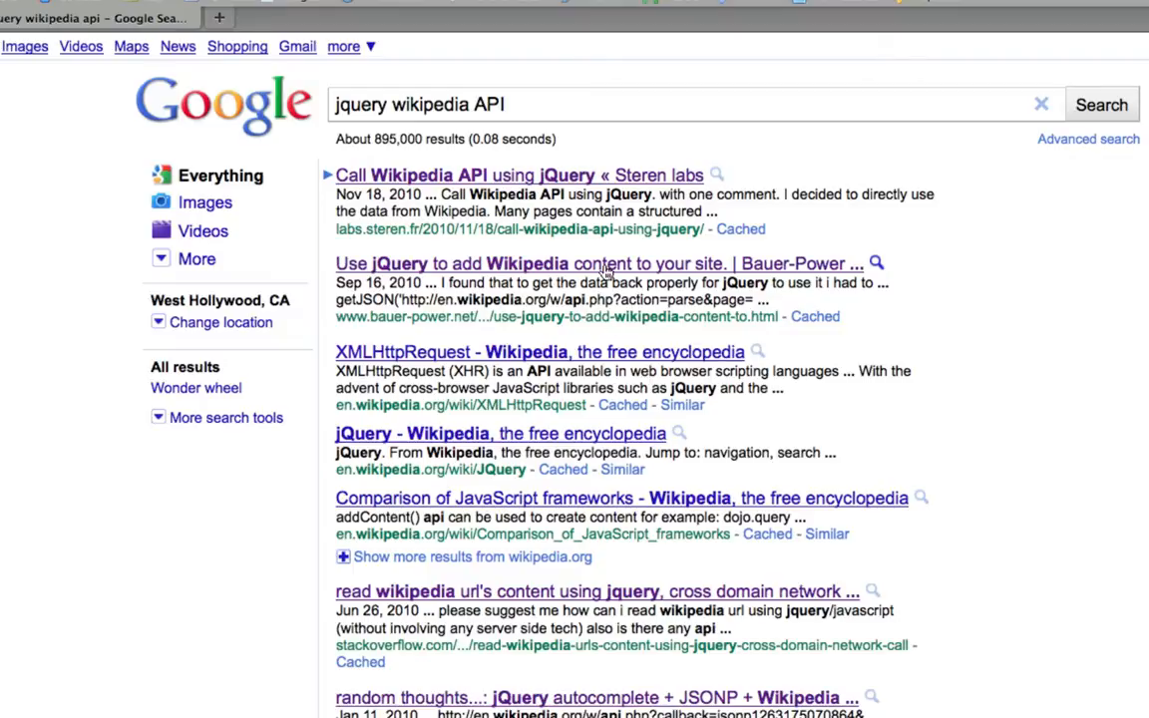
# Open the Bauer-Power article on adding Wikipedia content with jQuery and scroll to its getJSON code sample
pyautogui.click(600, 263)
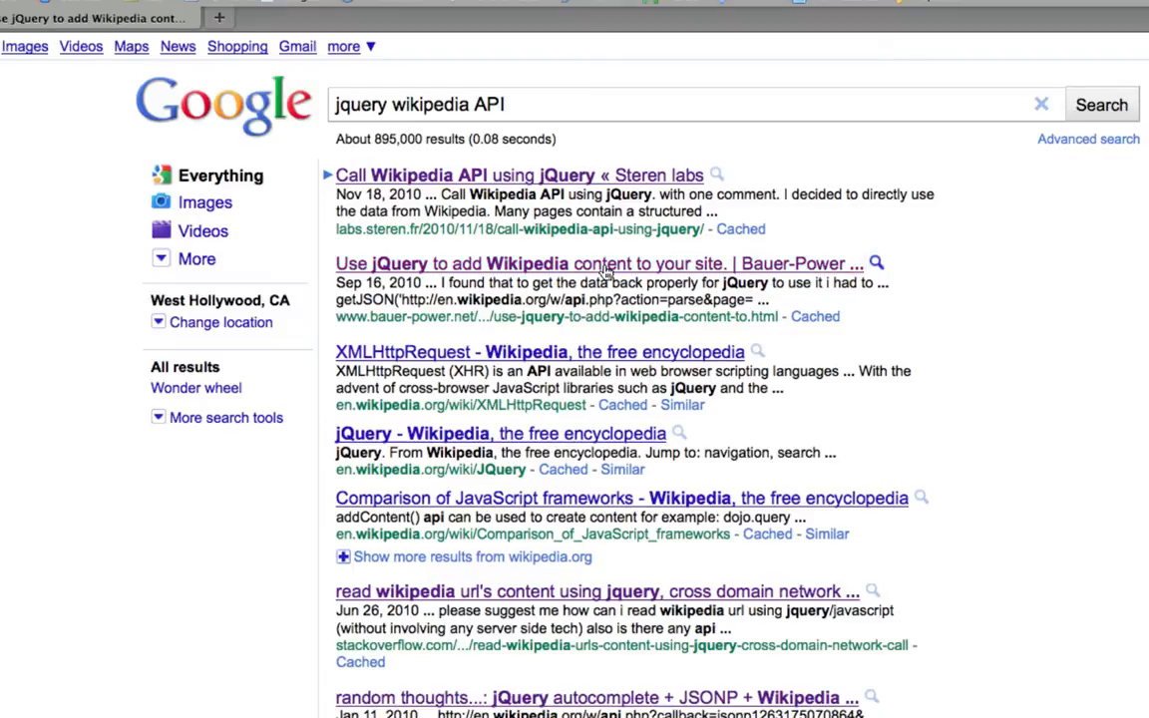
pyautogui.click(598, 264)
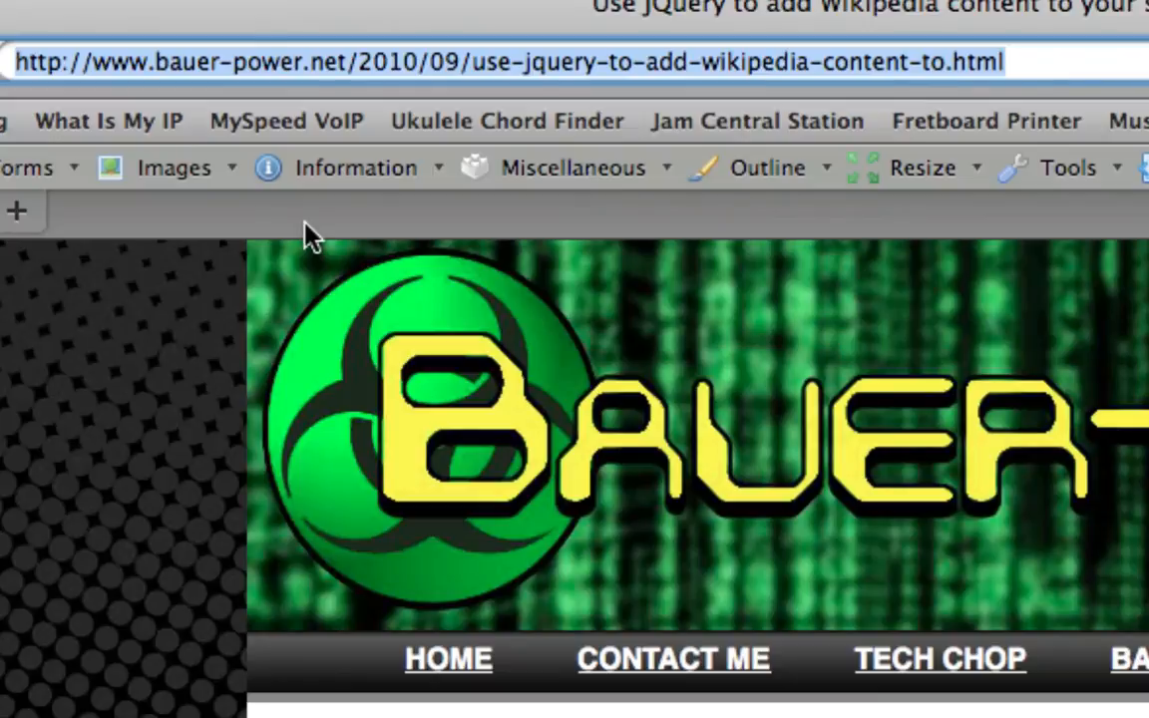
pyautogui.moveTo(908, 443)
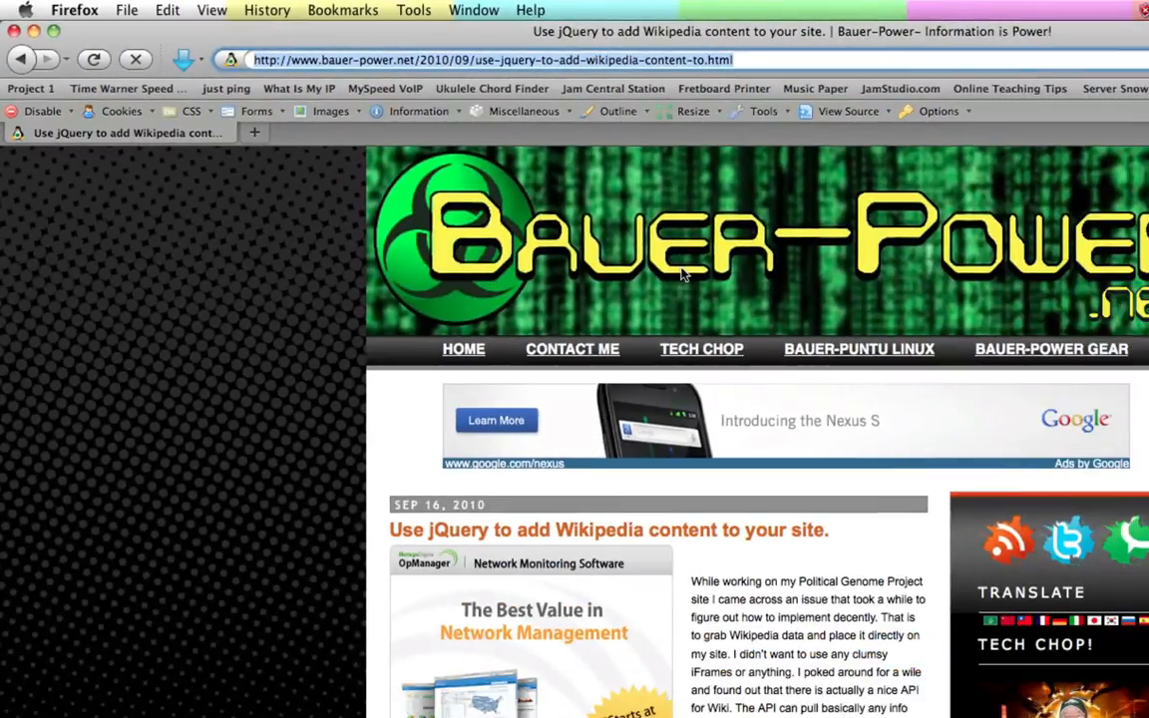
pyautogui.scroll(-3)
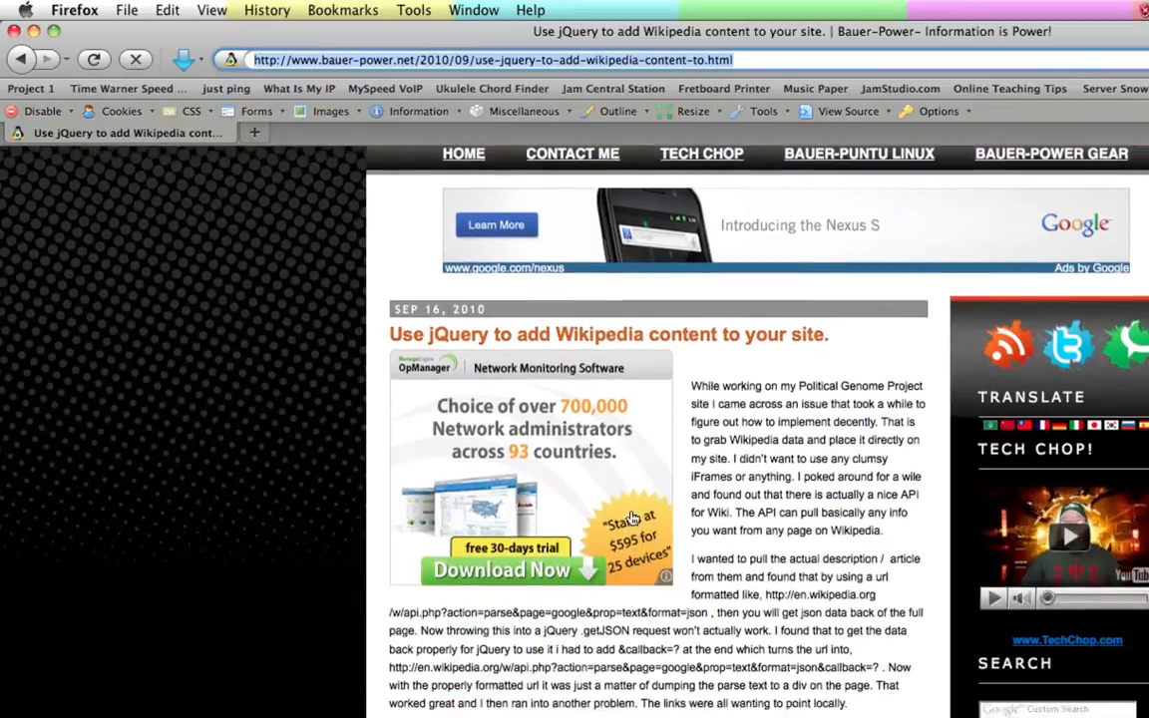
pyautogui.scroll(-3)
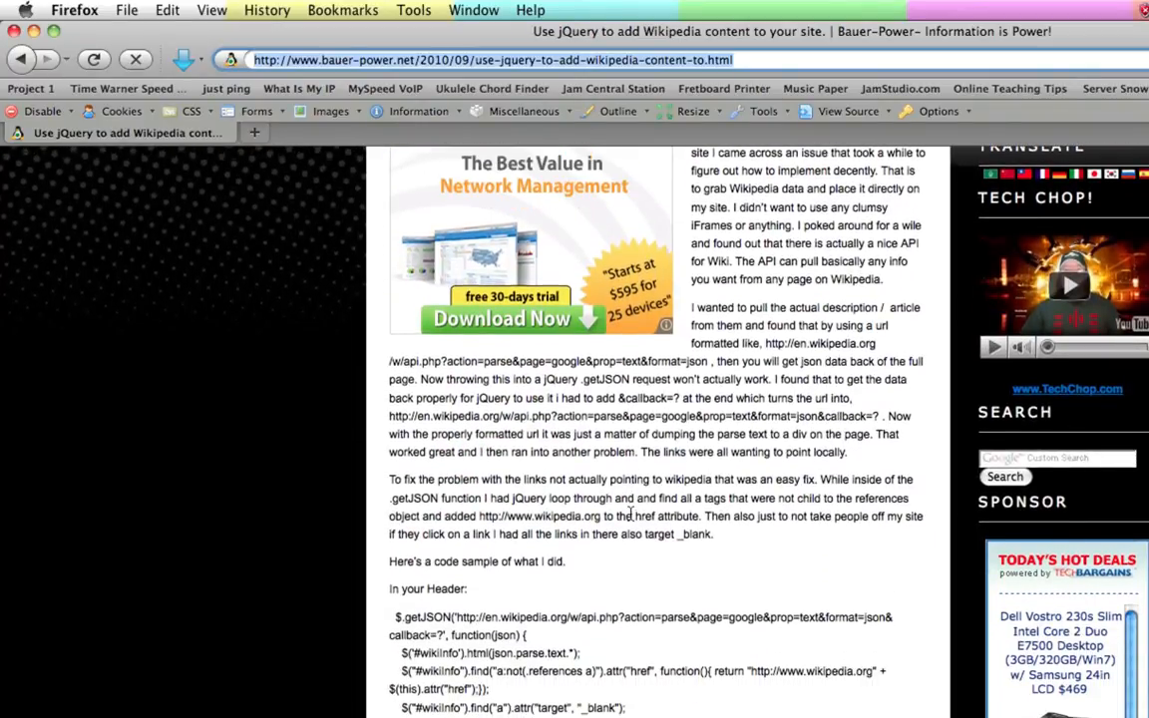
pyautogui.scroll(-3)
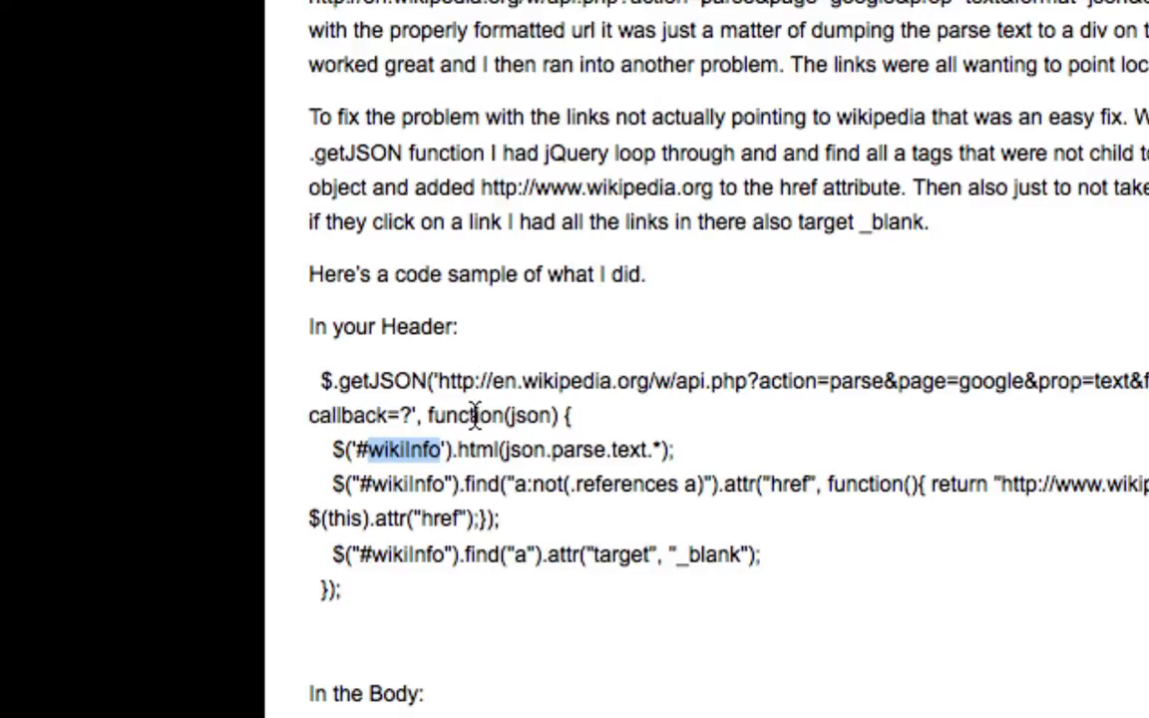
pyautogui.scroll(-3)
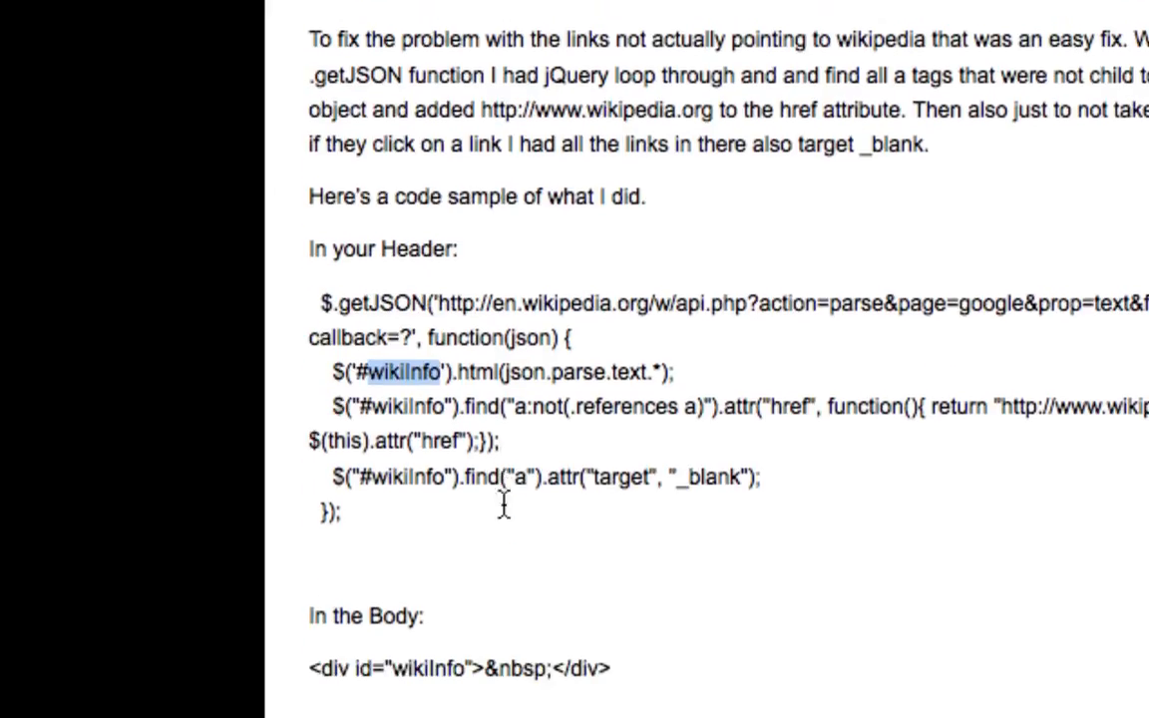
pyautogui.scroll(-3)
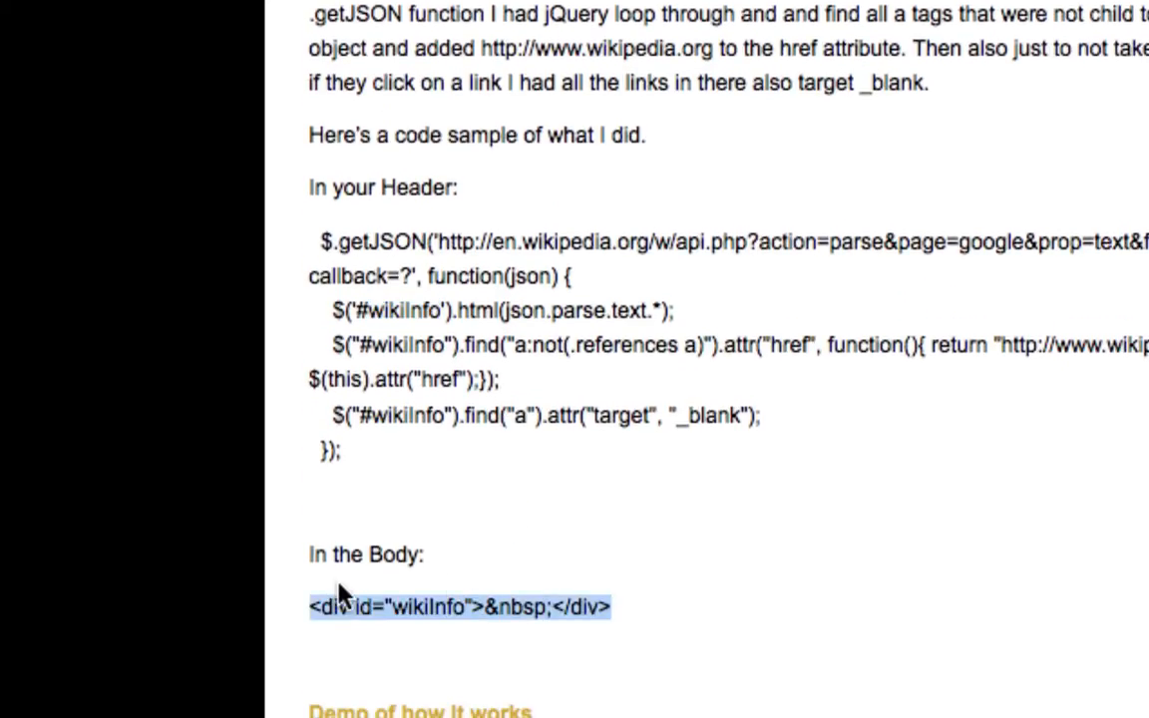
pyautogui.moveTo(597, 389)
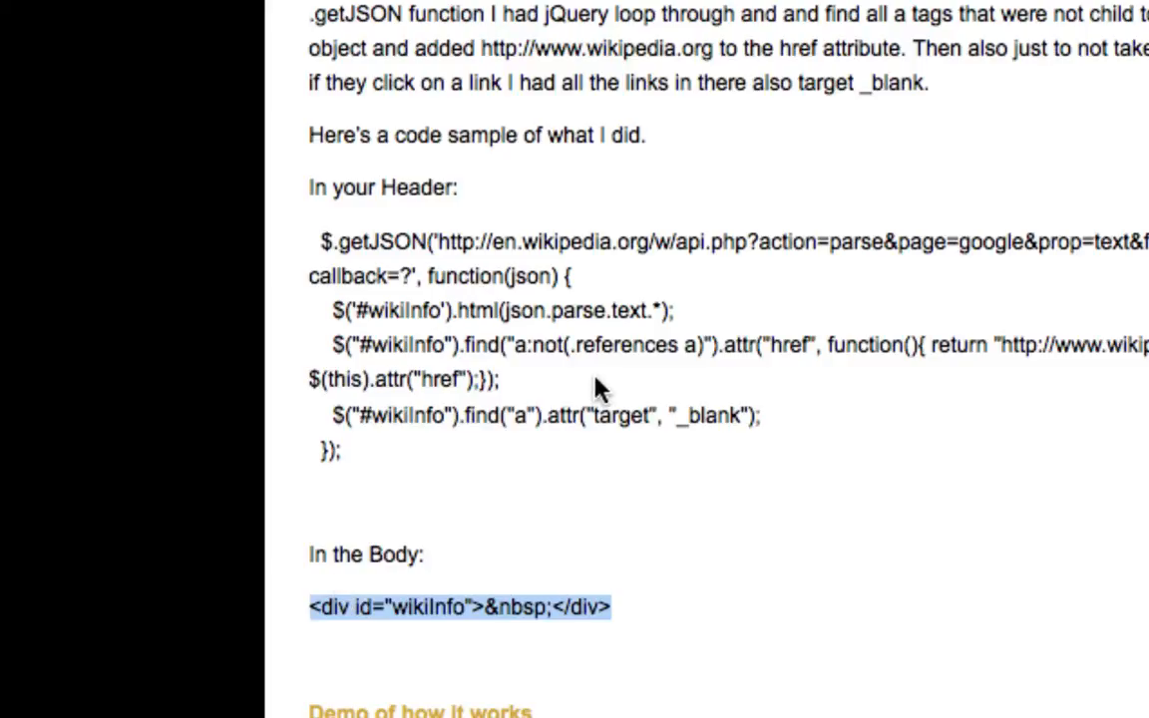
pyautogui.scroll(-3)
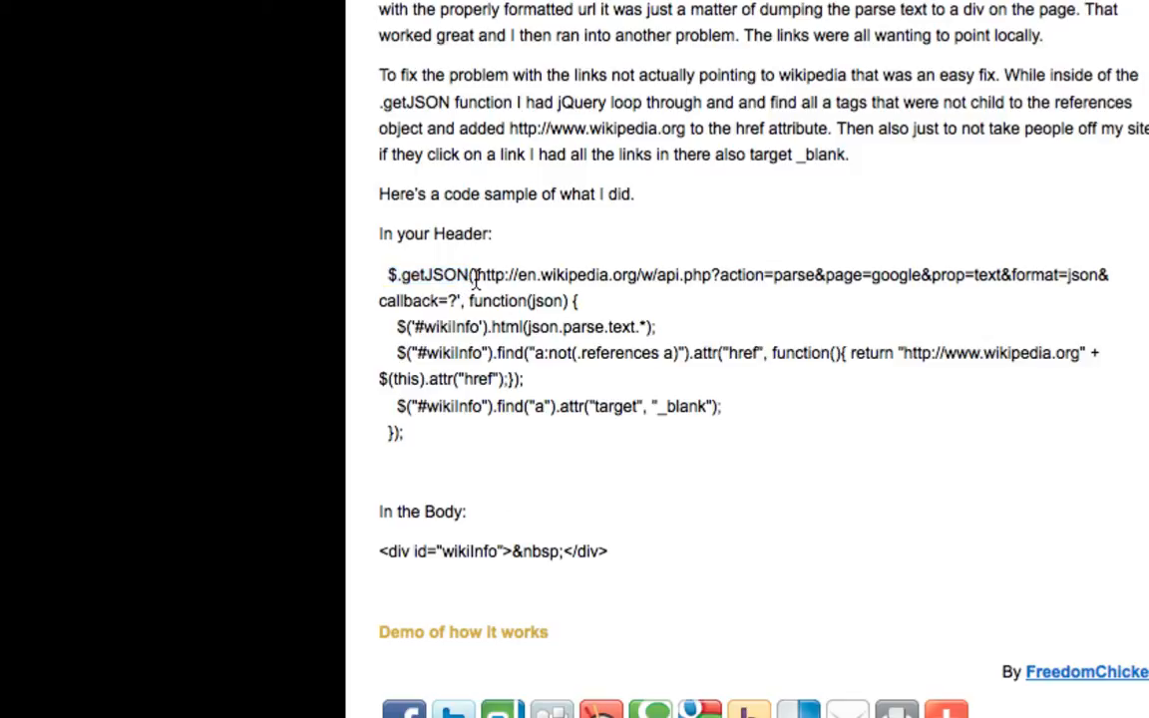
# Highlight the full Wikipedia API request URL, then its query parameters, in the getJSON sample
pyautogui.moveTo(474, 275); pyautogui.dragTo(454, 299)
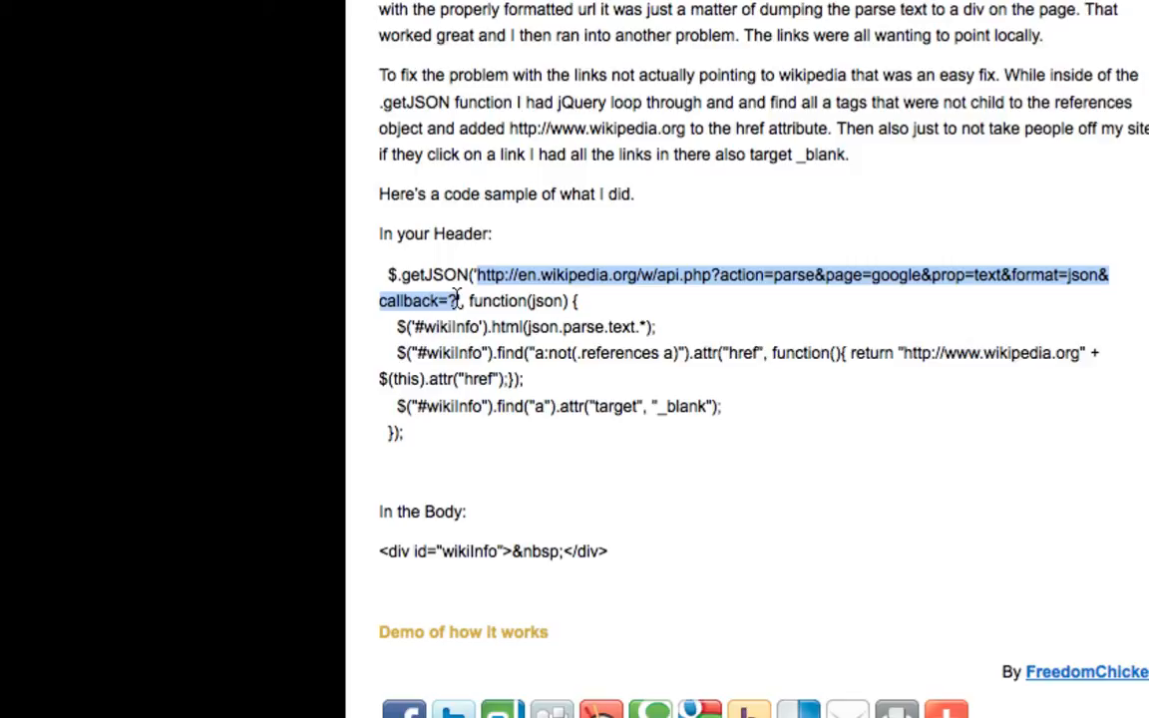
pyautogui.moveTo(495, 284)
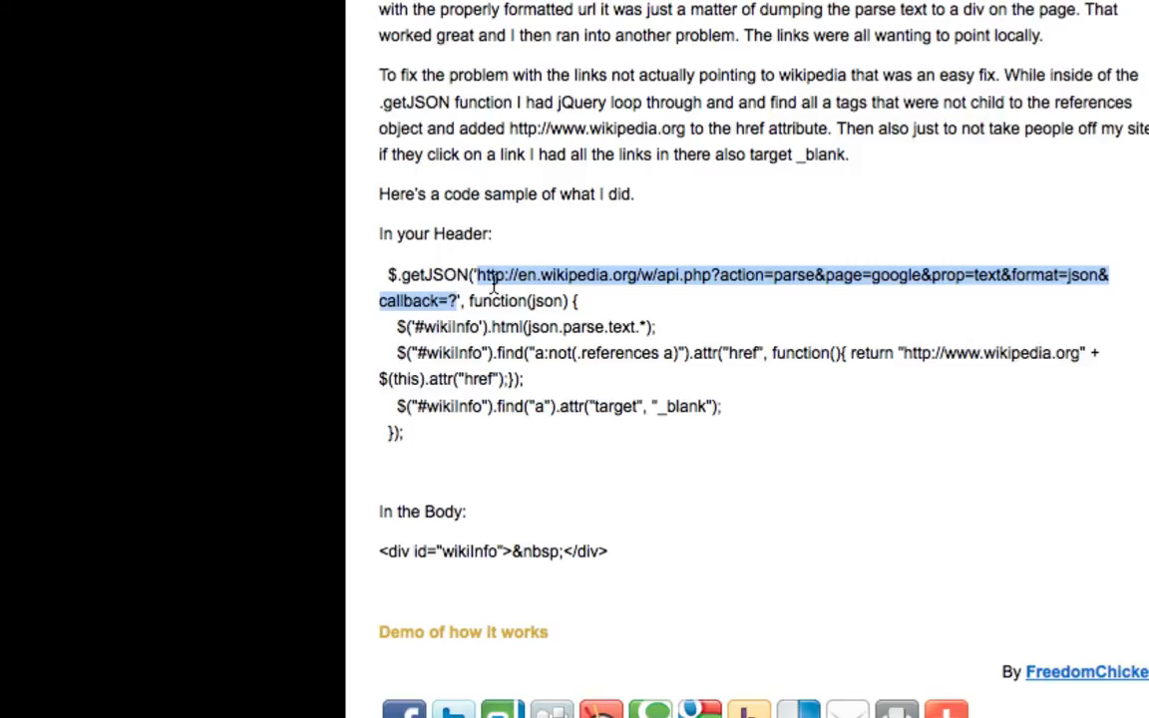
pyautogui.click(478, 288)
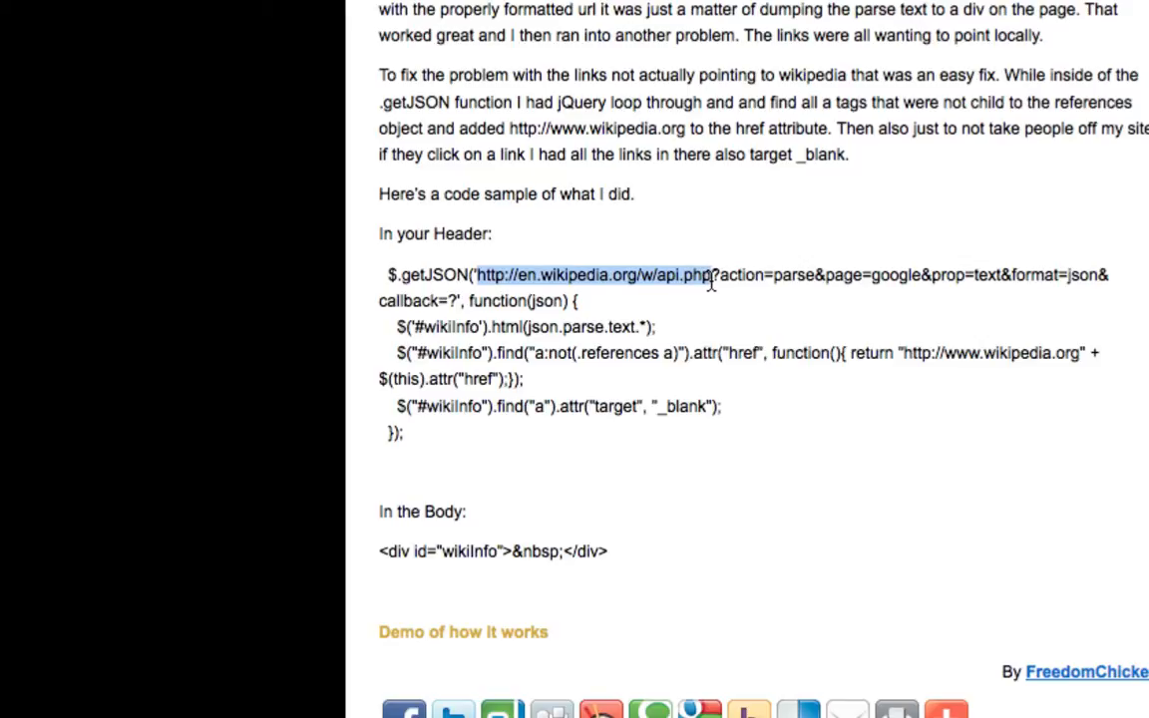
pyautogui.moveTo(748, 335)
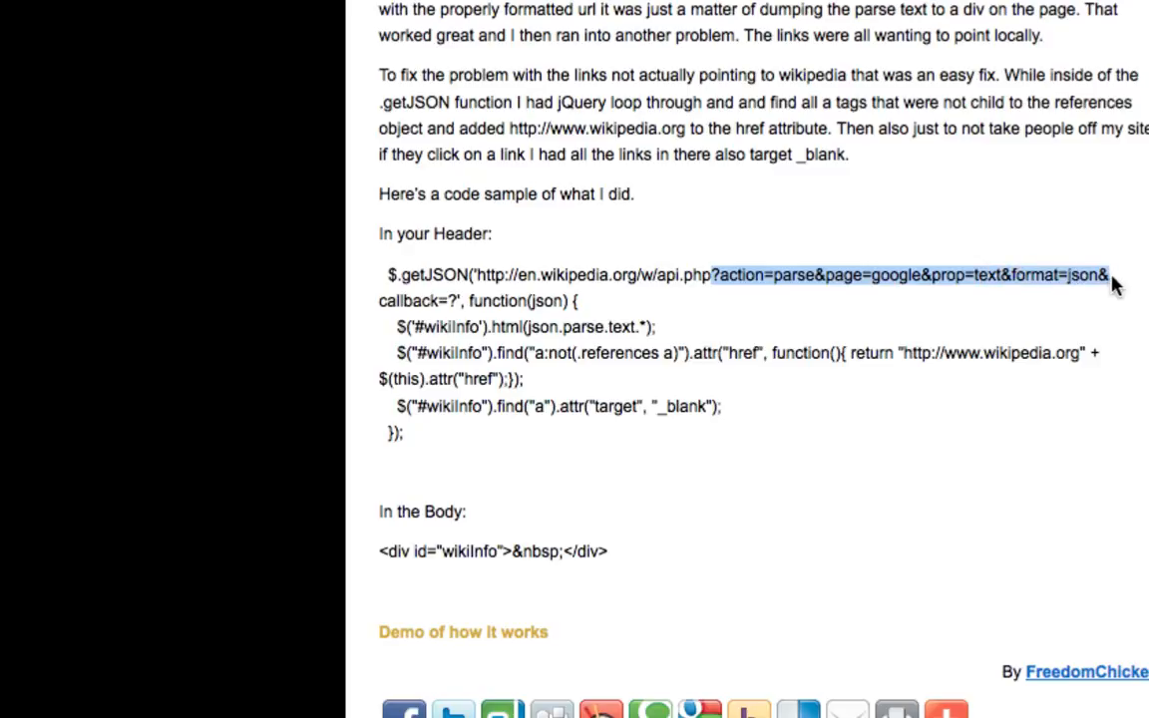
pyautogui.moveTo(1113, 283); pyautogui.dragTo(678, 339)
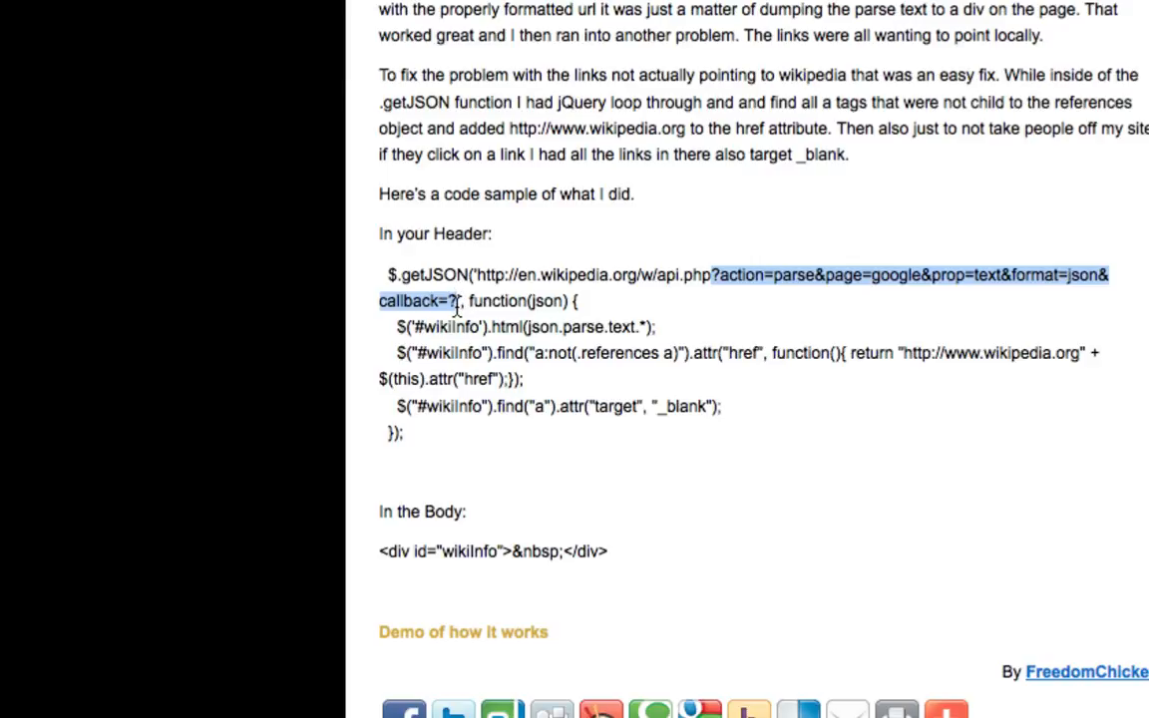
pyautogui.moveTo(746, 295)
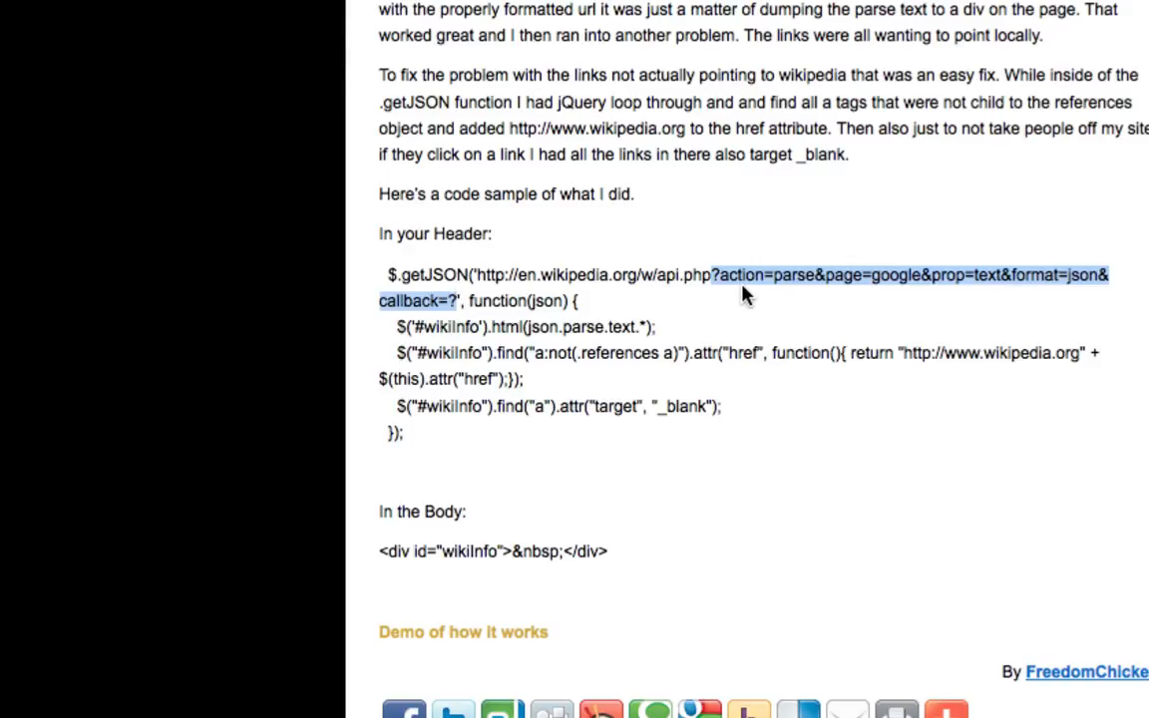
pyautogui.moveTo(1047, 315)
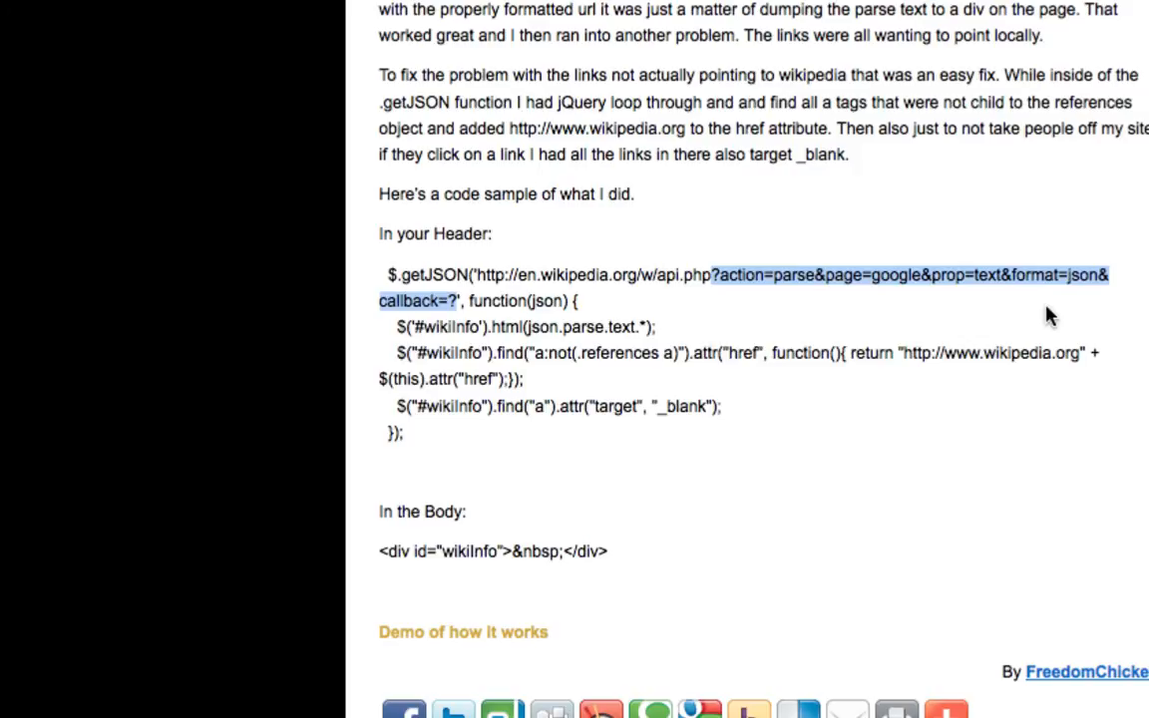
pyautogui.moveTo(798, 376)
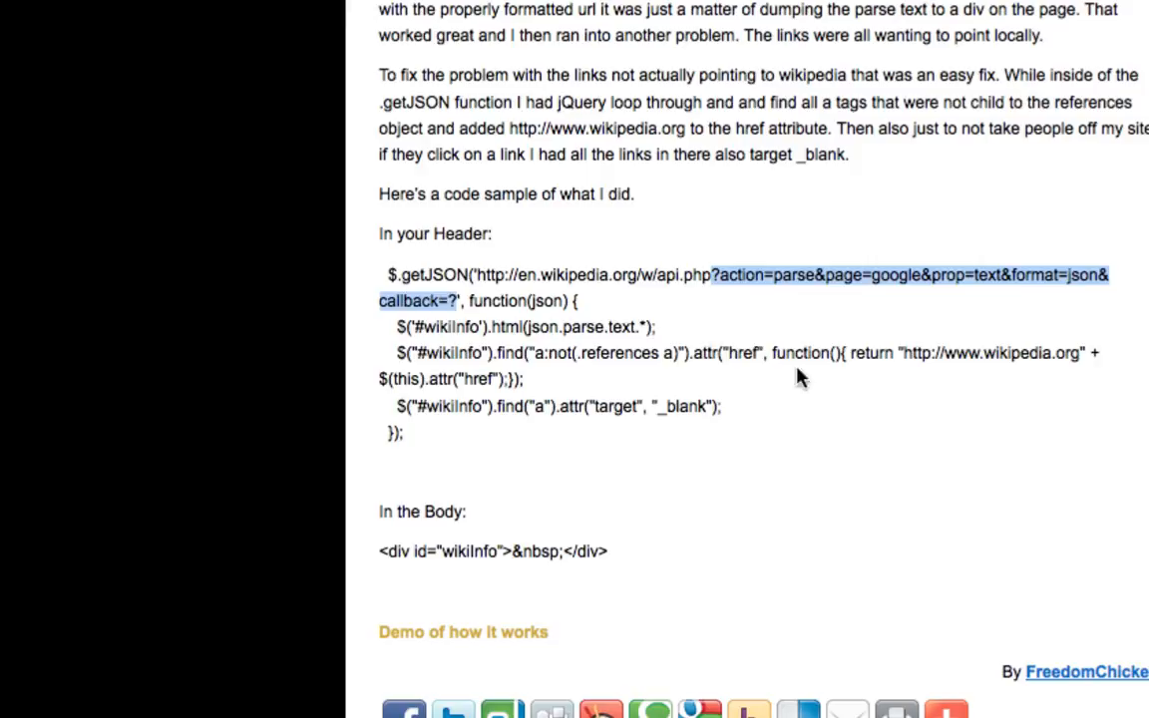
pyautogui.click(565, 289)
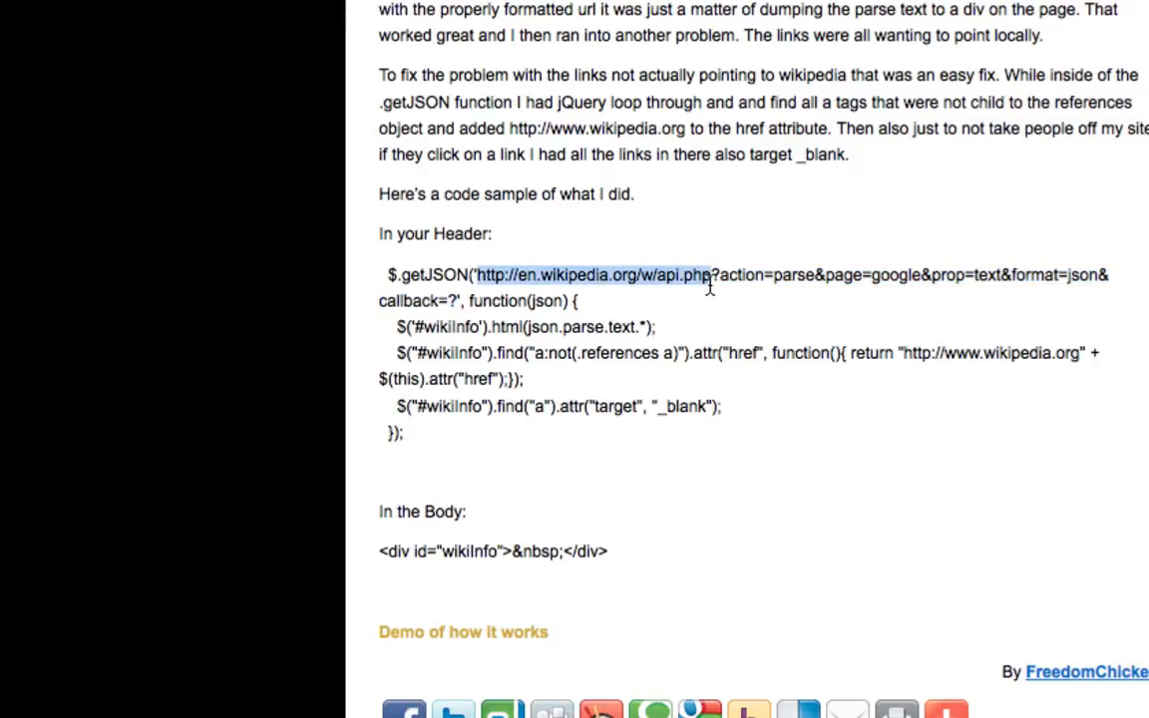
pyautogui.moveTo(694, 337)
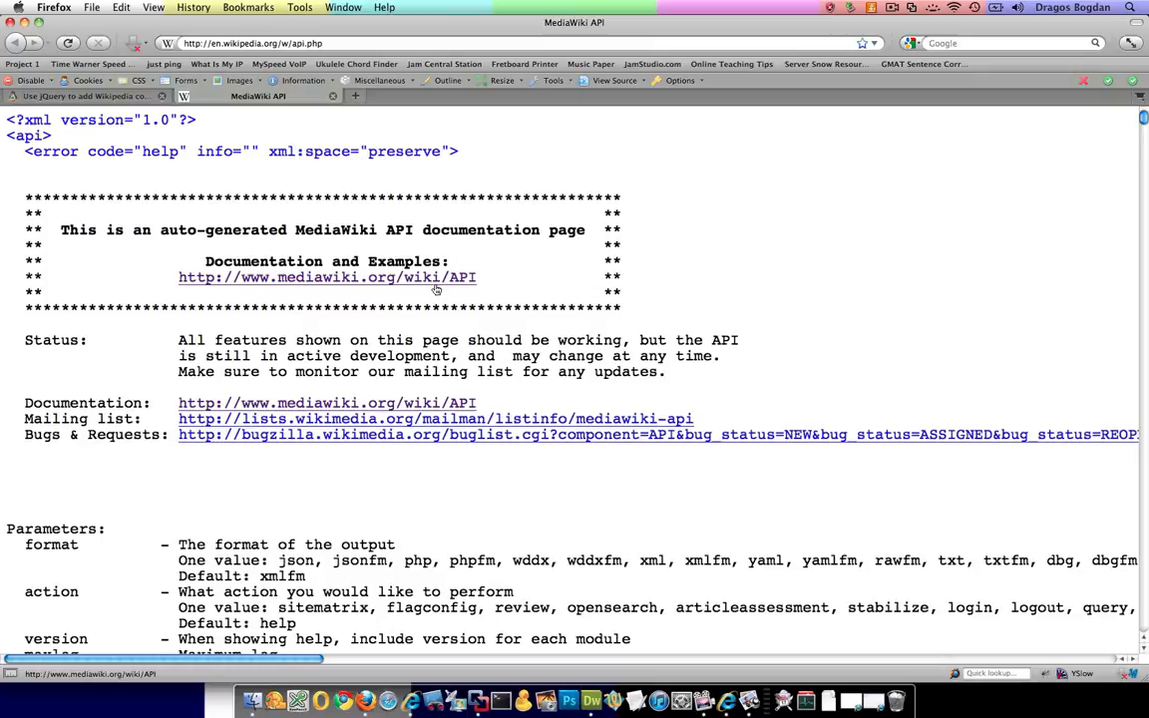
# Review the api.php help page's format and action parameters, then return to the blog post
pyautogui.scroll(-3)
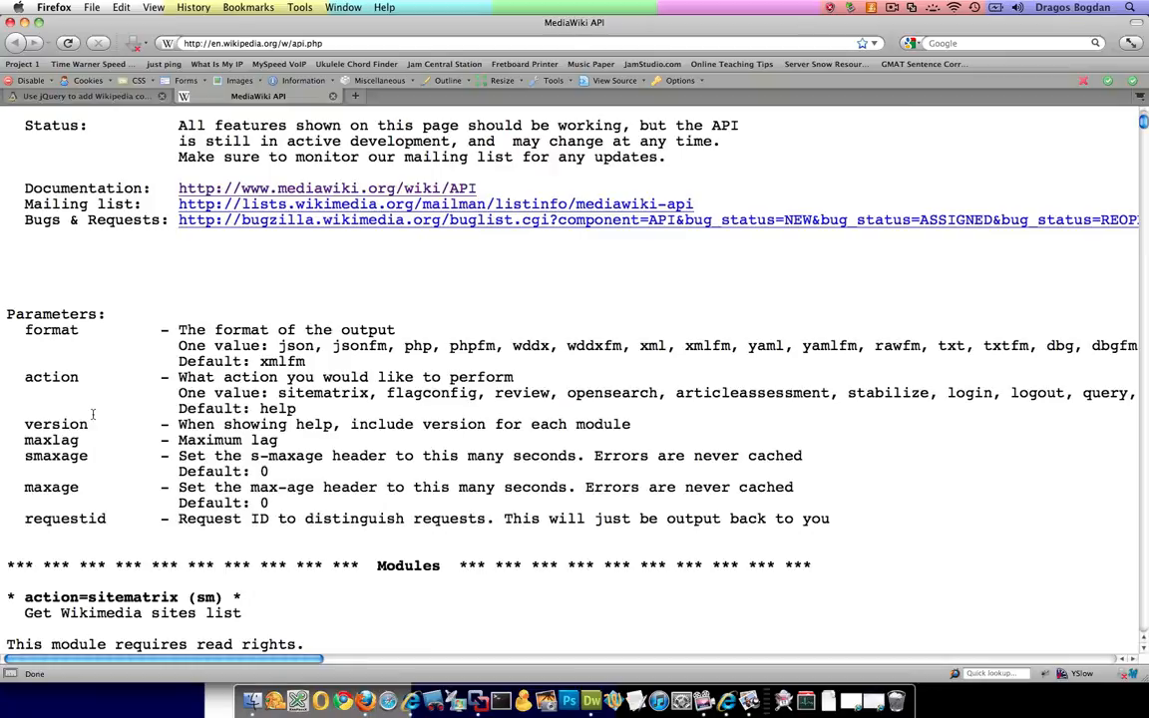
pyautogui.moveTo(132, 399)
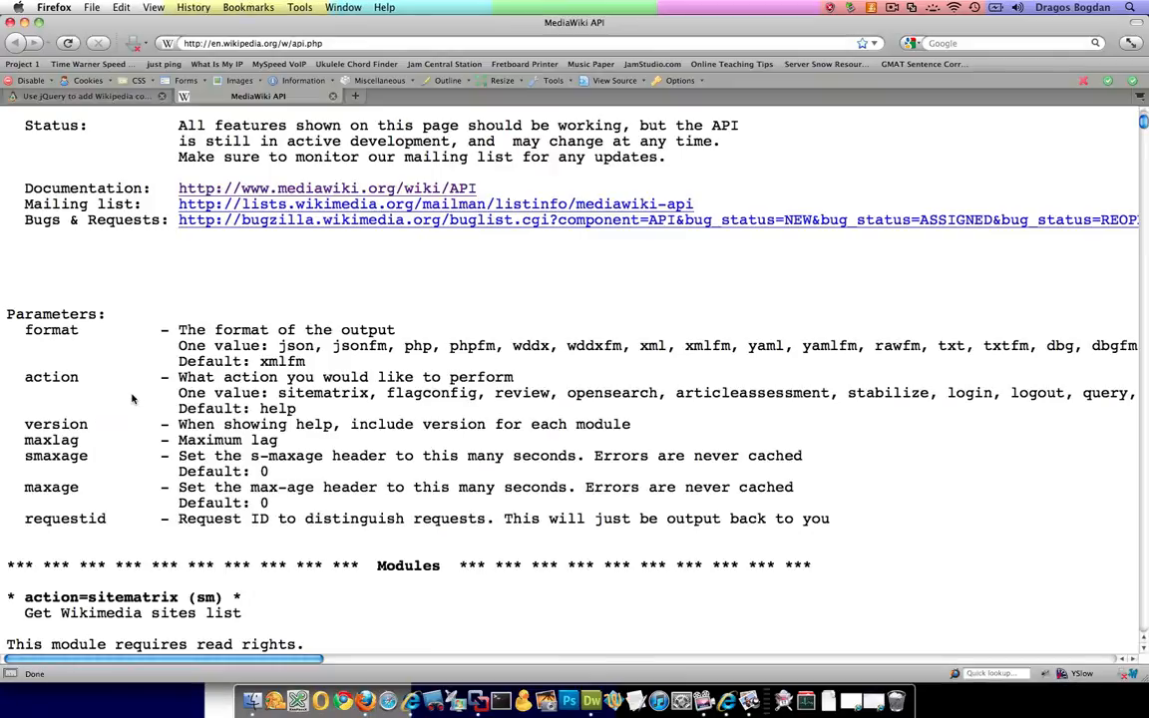
pyautogui.moveTo(526, 581)
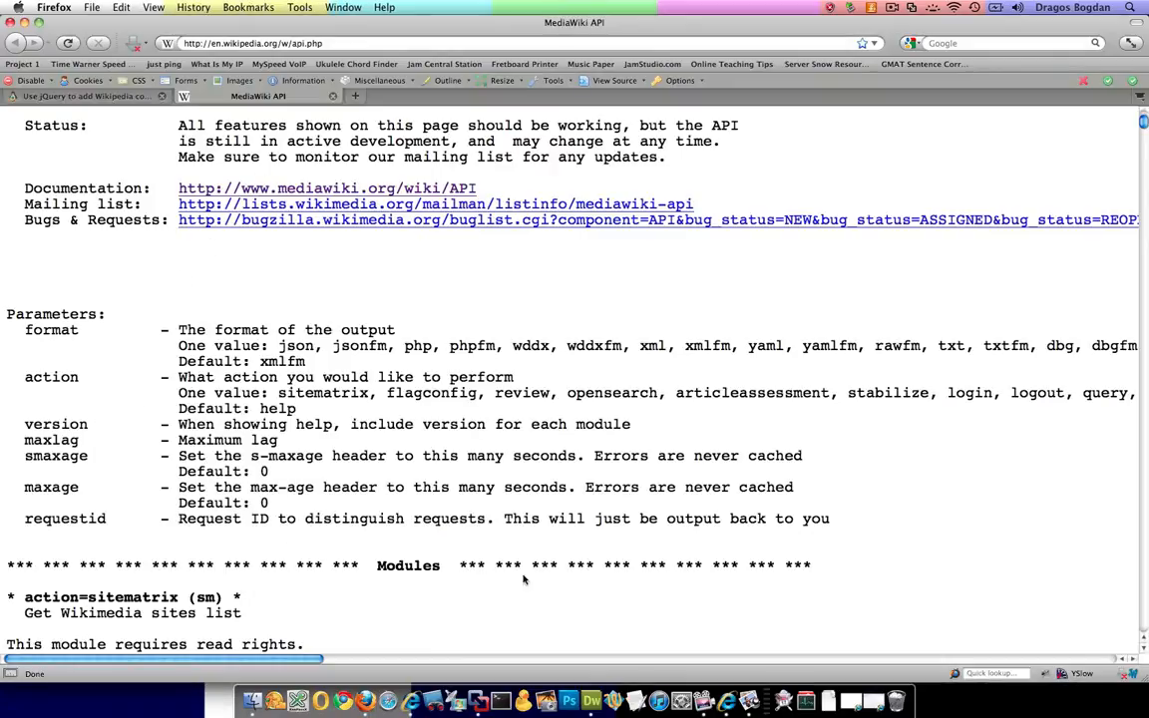
pyautogui.moveTo(591, 698)
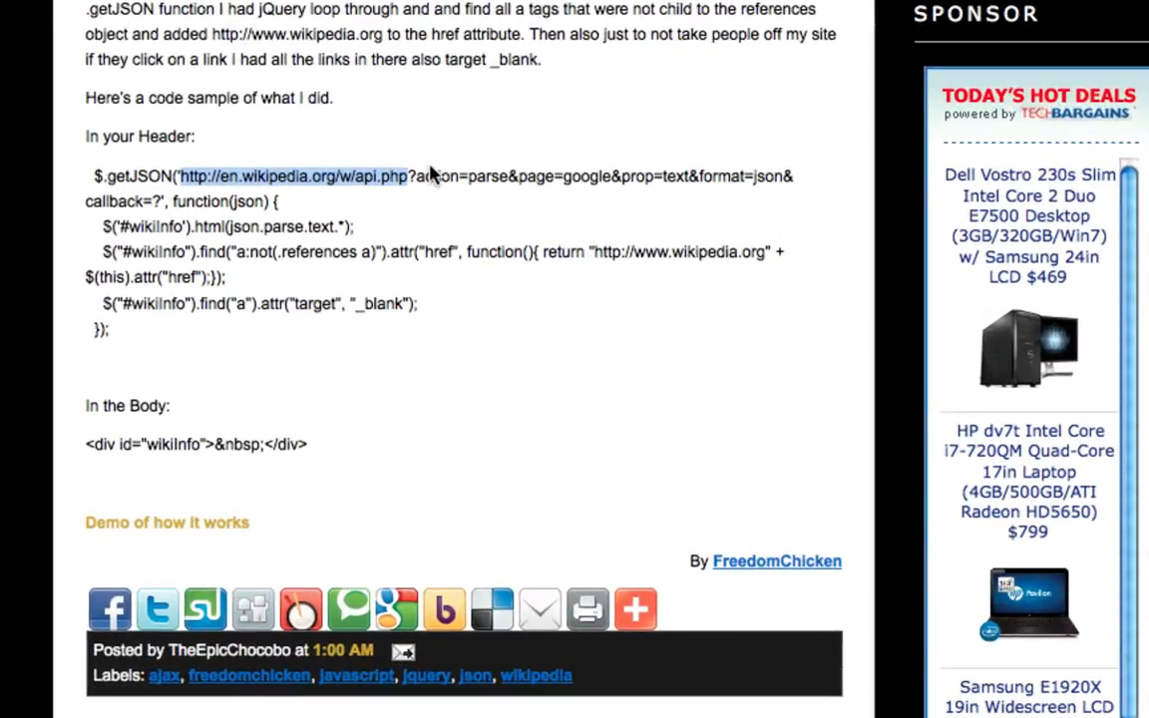
pyautogui.click(291, 176)
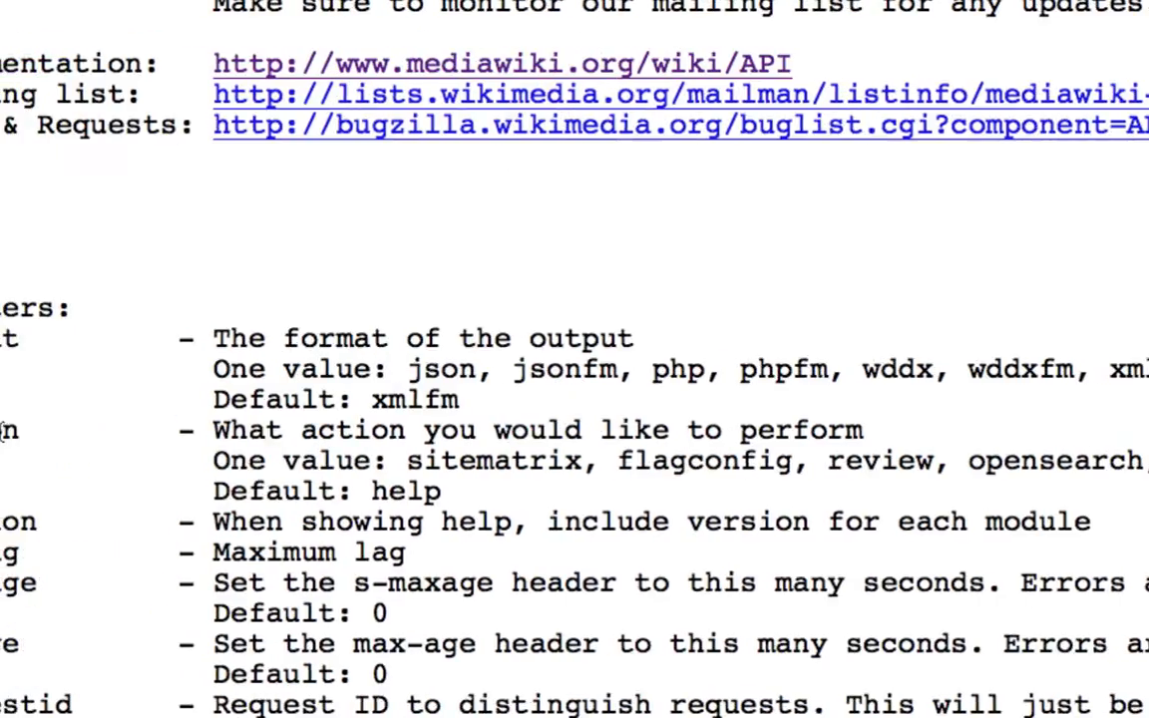
pyautogui.hscroll(-3)
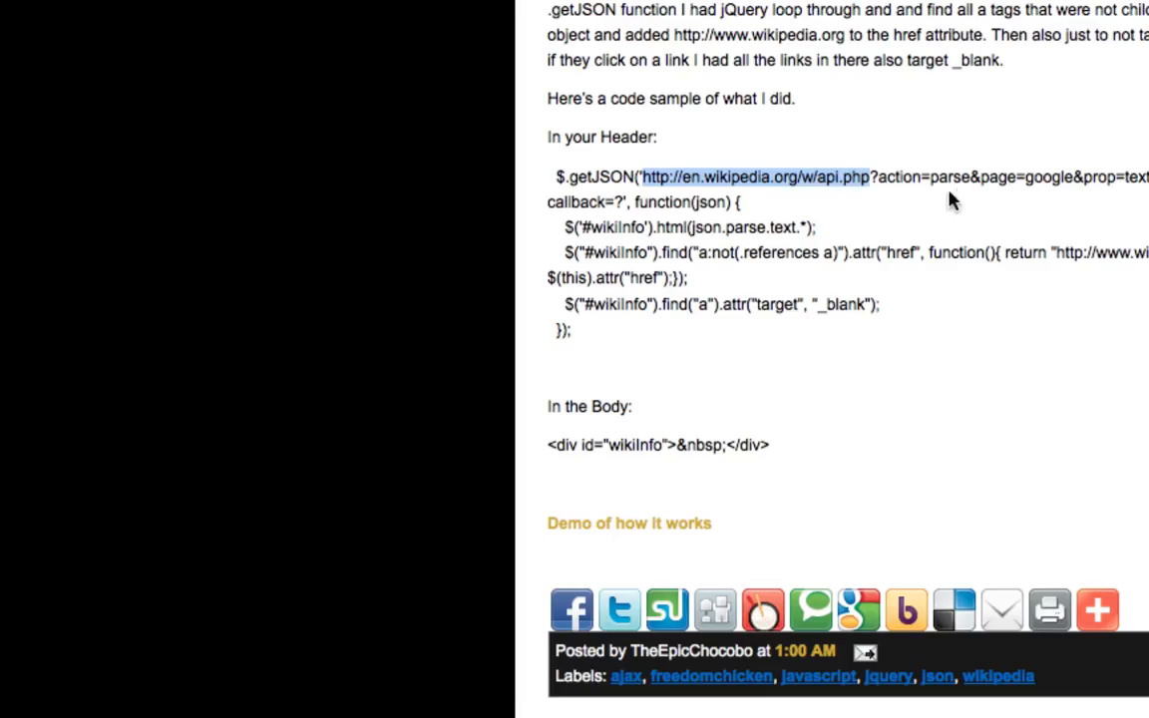
pyautogui.moveTo(985, 205)
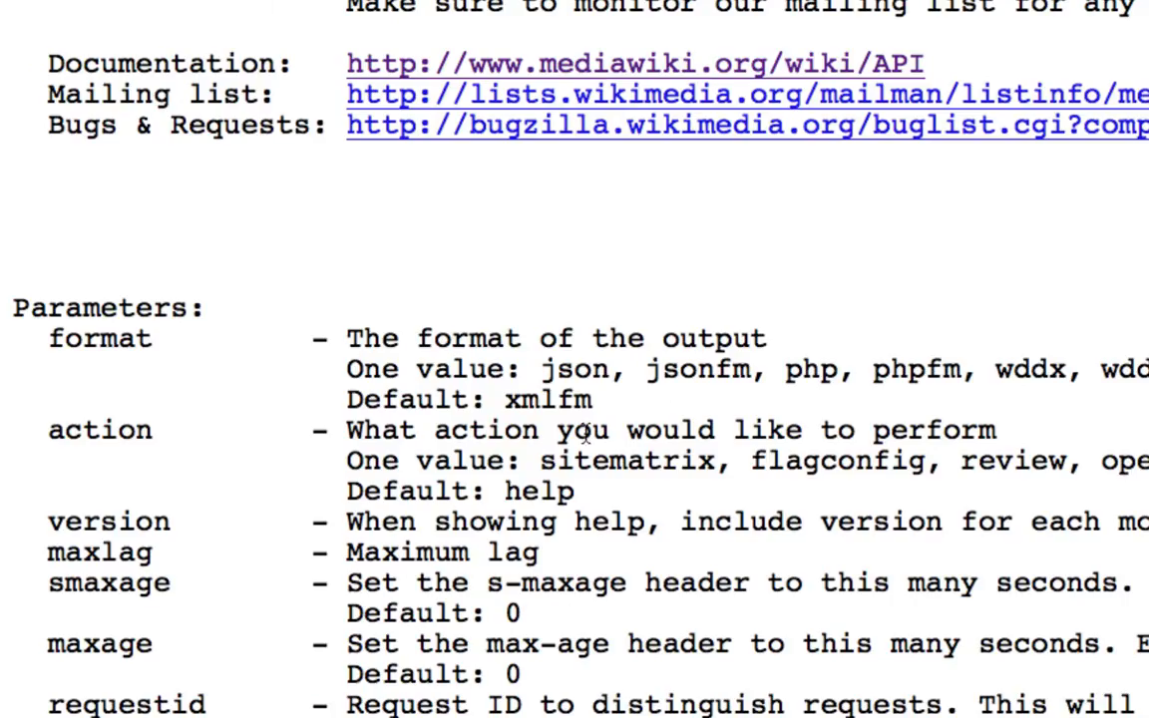
pyautogui.moveTo(563, 618)
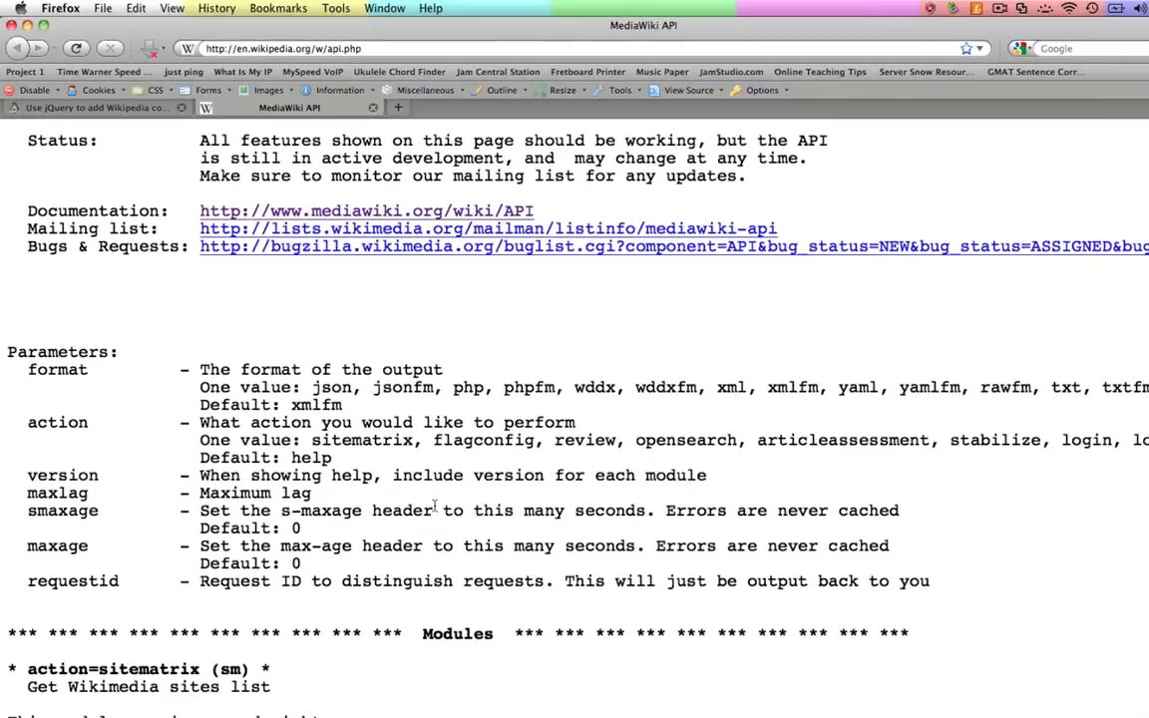
pyautogui.click(96, 108)
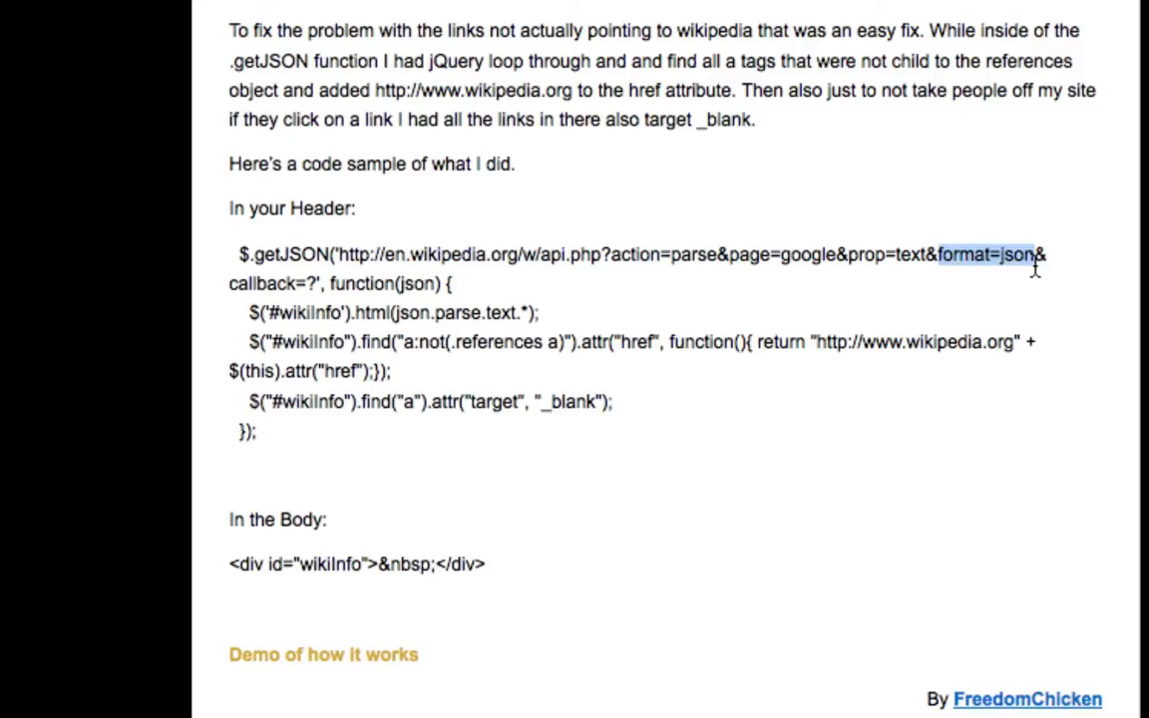
pyautogui.moveTo(726, 366)
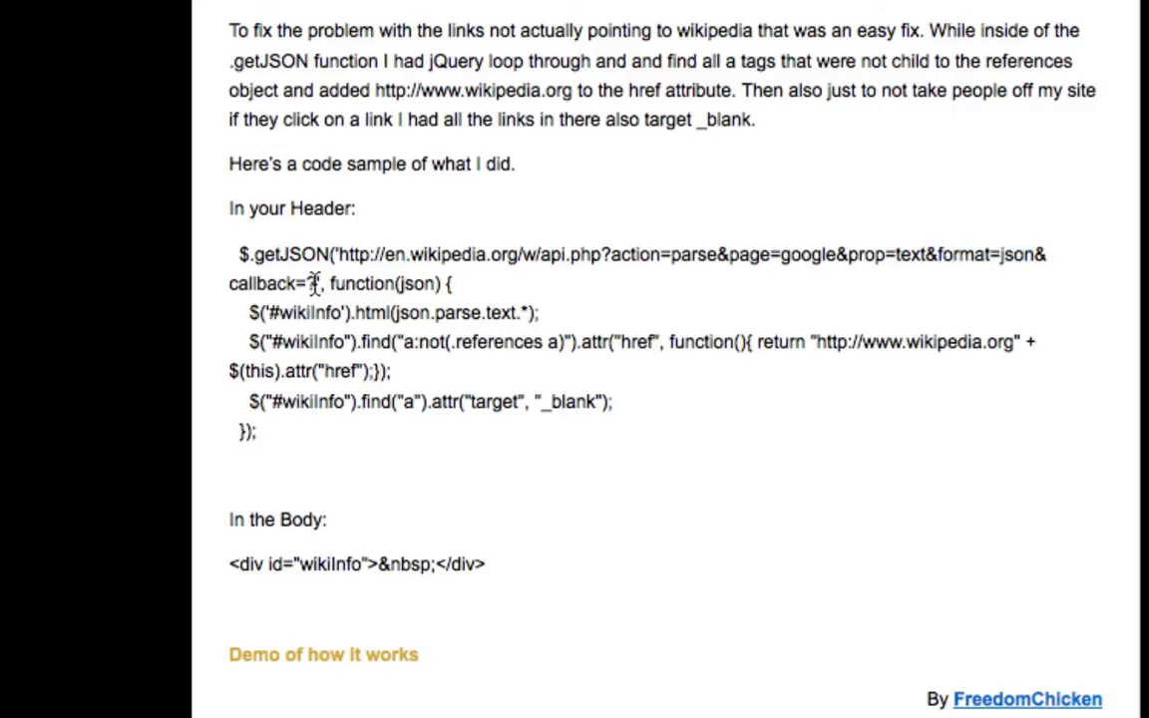
# Select the entire getJSON request URL in the code sample to copy it
pyautogui.moveTo(339, 256); pyautogui.dragTo(315, 283)
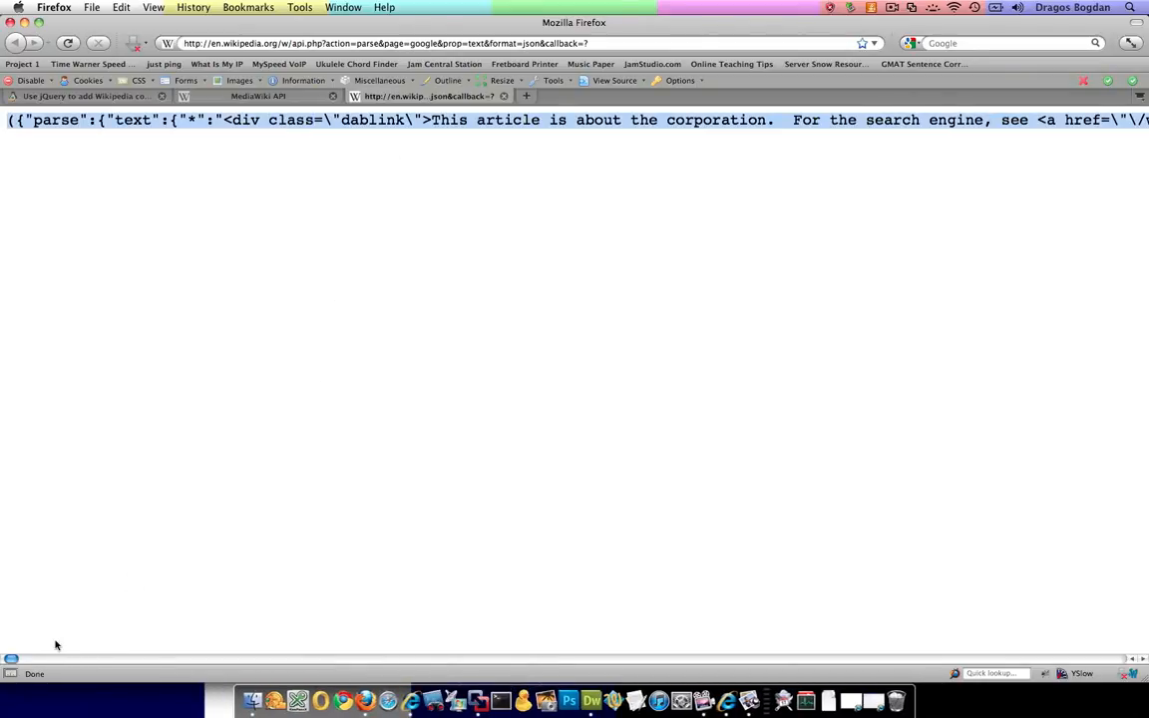
# Scan the raw JSON parse output for the Google page, then return to the blog post's code
pyautogui.hscroll(3)
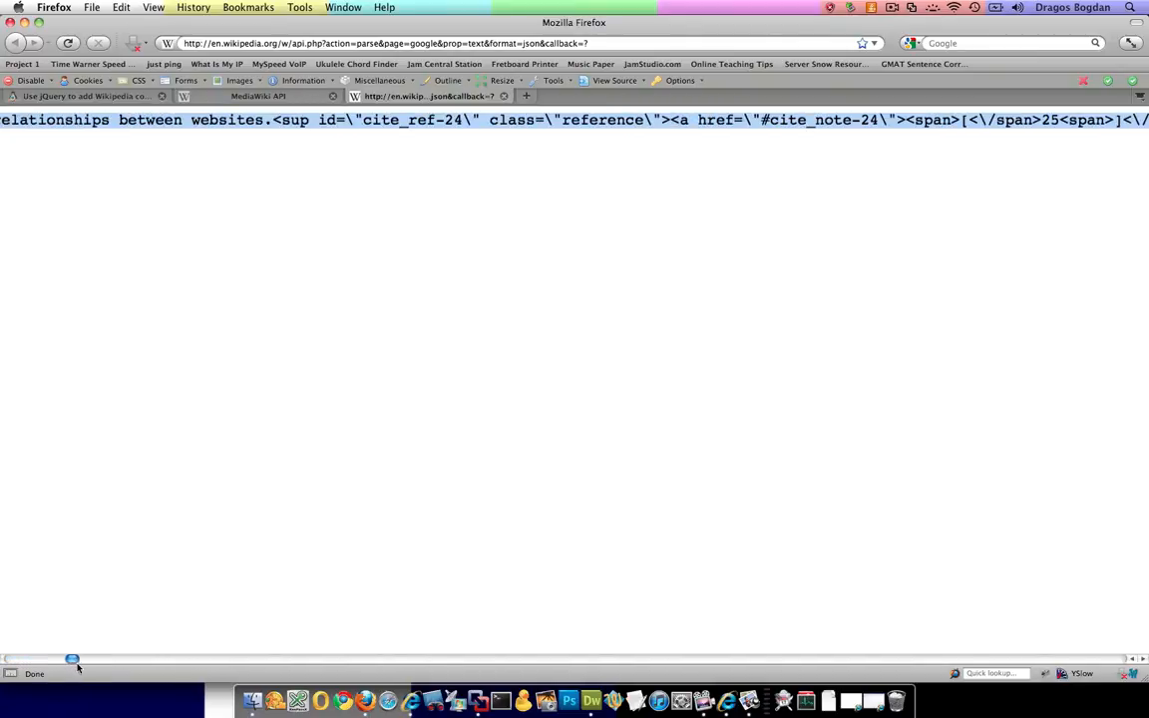
pyautogui.moveTo(72, 659); pyautogui.dragTo(531, 658)
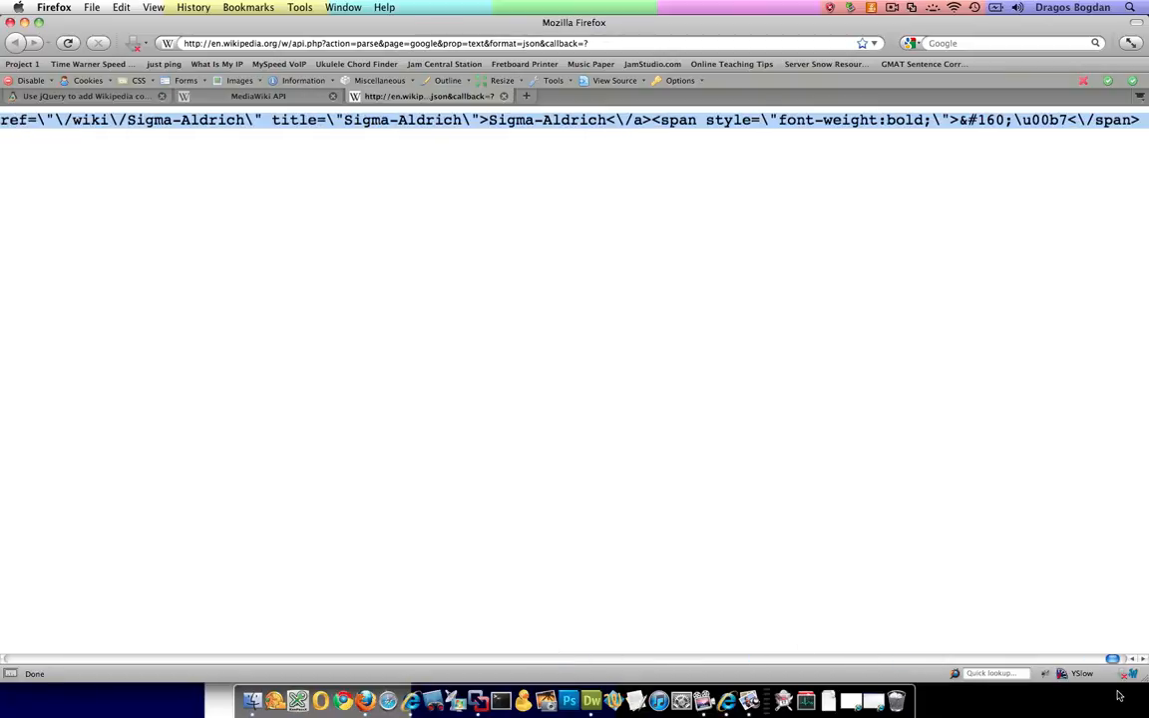
pyautogui.moveTo(656, 164)
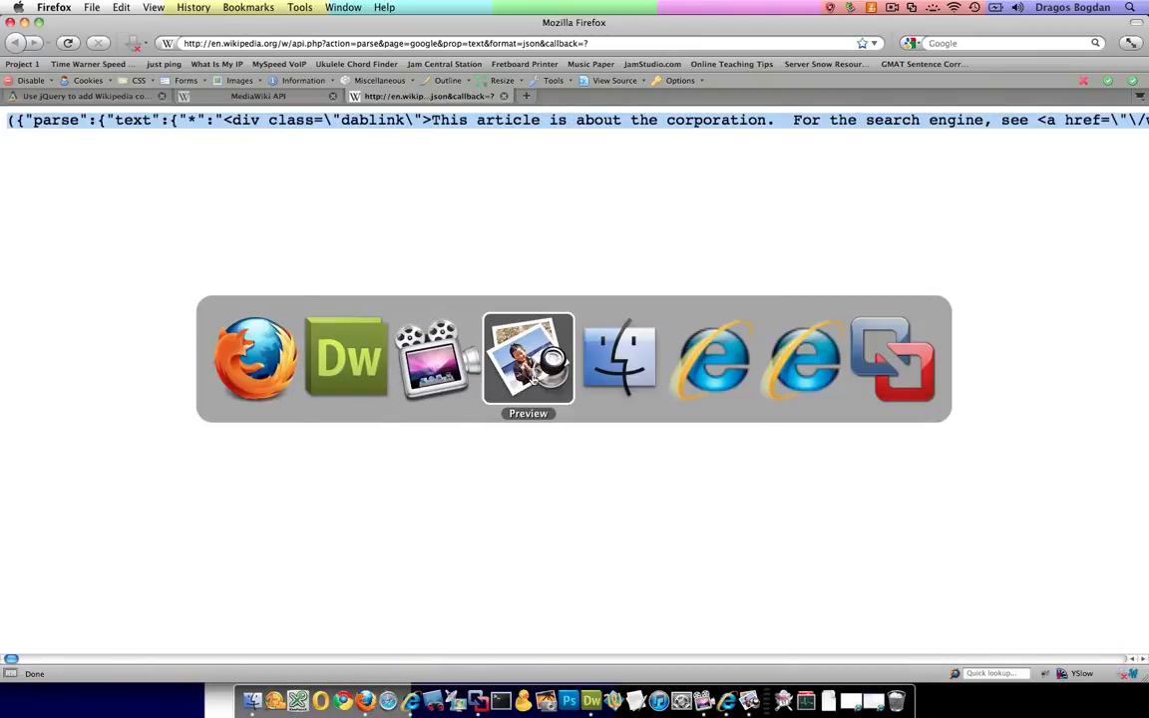
pyautogui.click(527, 359)
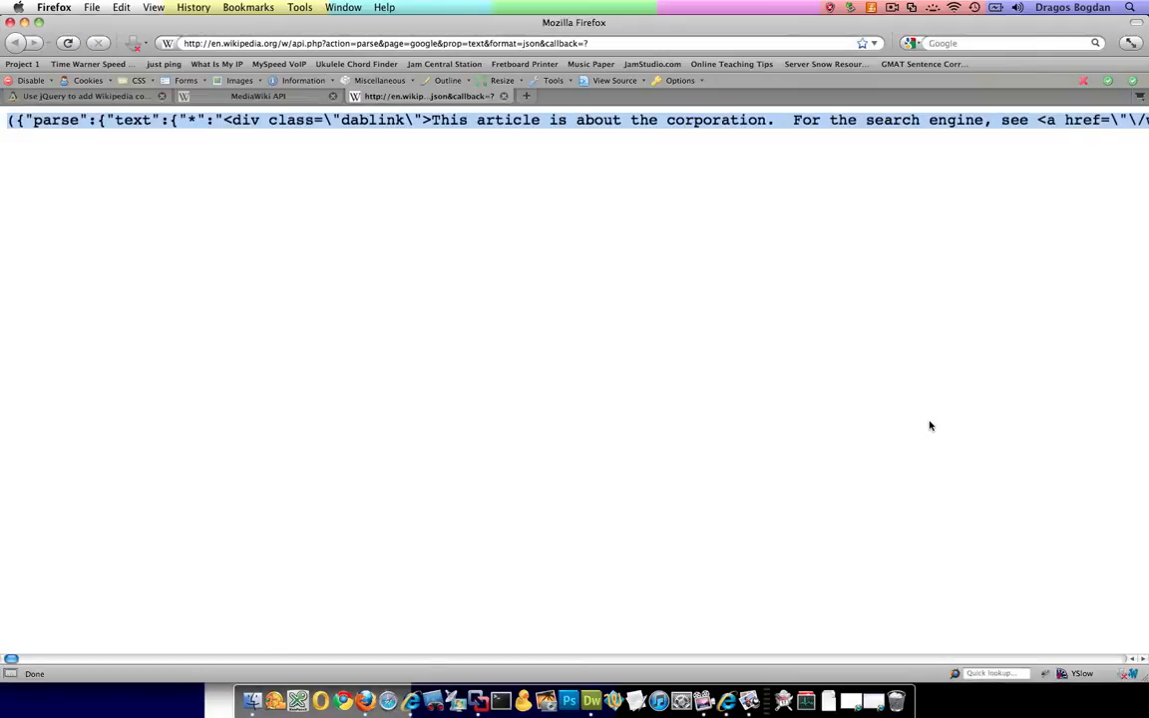
pyautogui.click(84, 96)
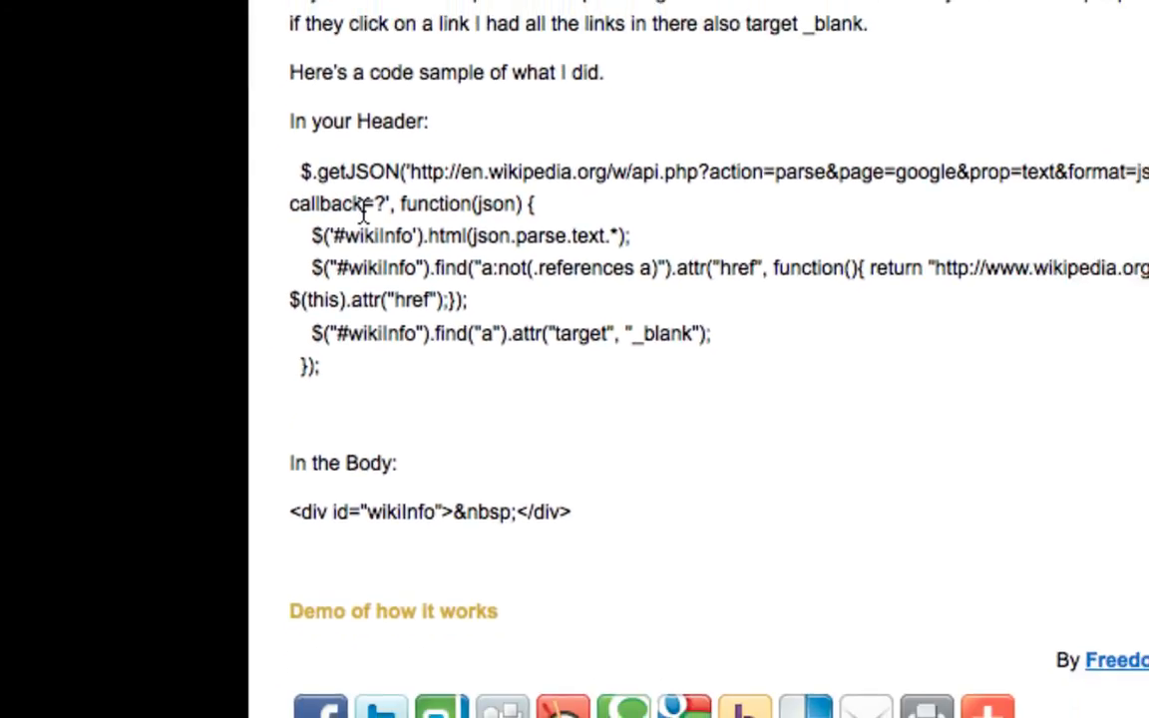
# Select the callback=? parameter in the getJSON URL to explain it
pyautogui.doubleClick(343, 203)
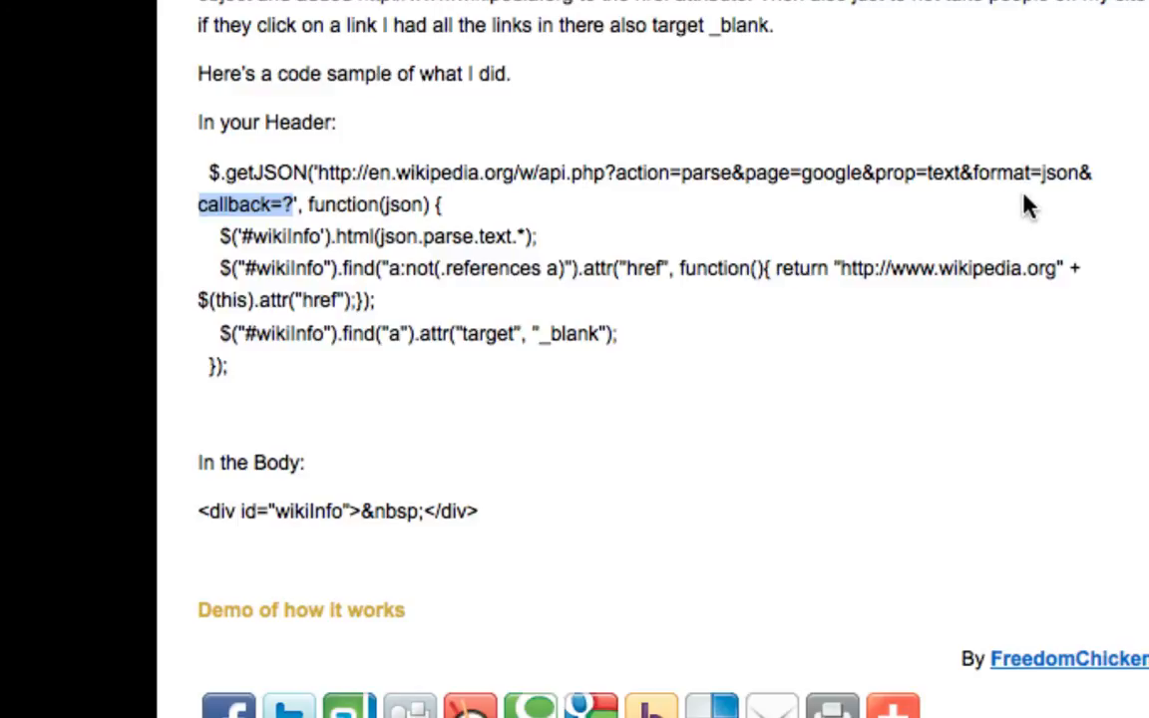
pyautogui.moveTo(221, 211)
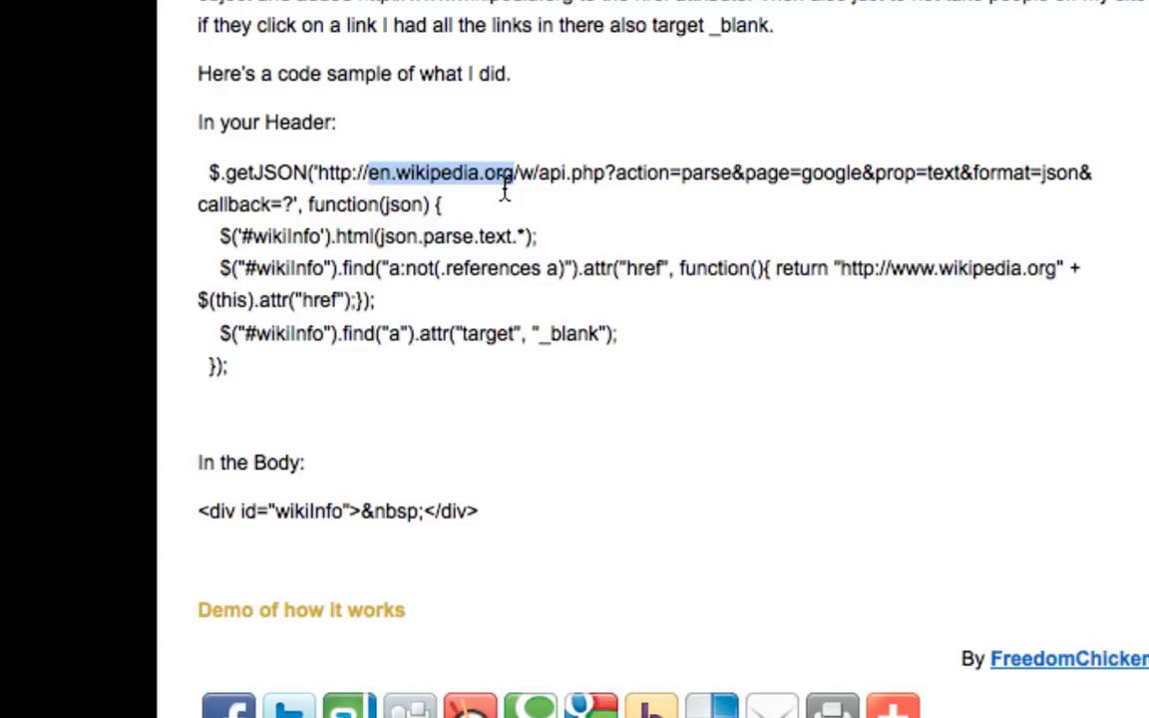
pyautogui.moveTo(518, 235)
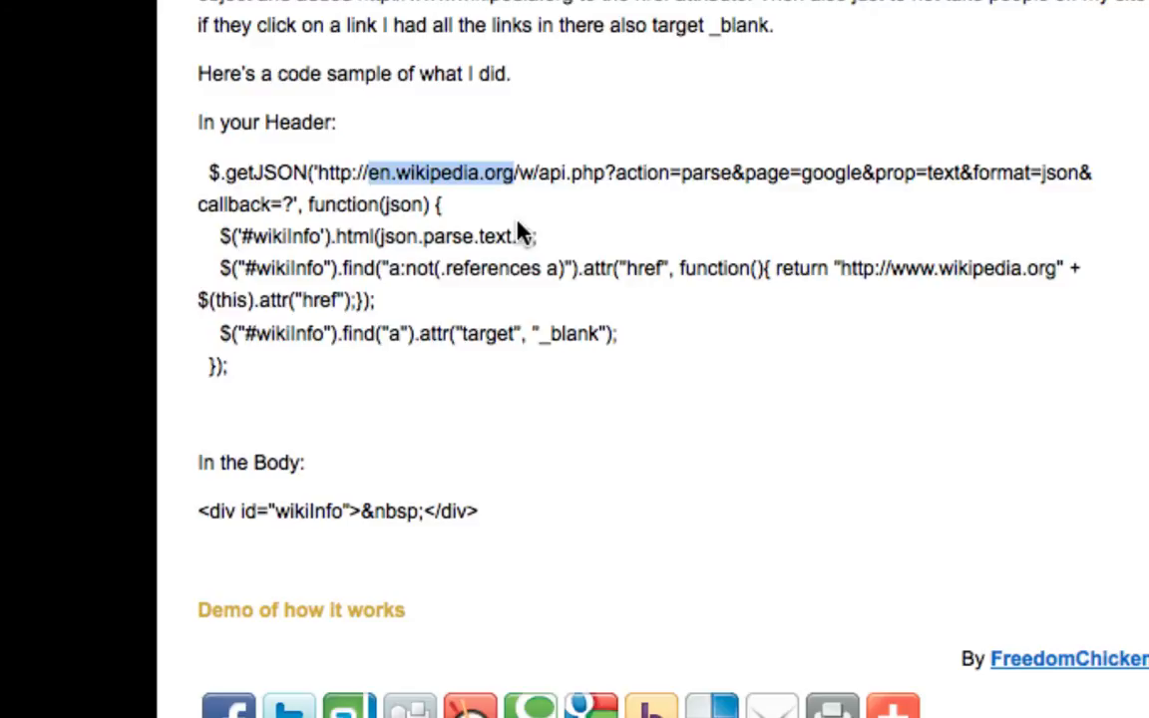
pyautogui.moveTo(519, 229)
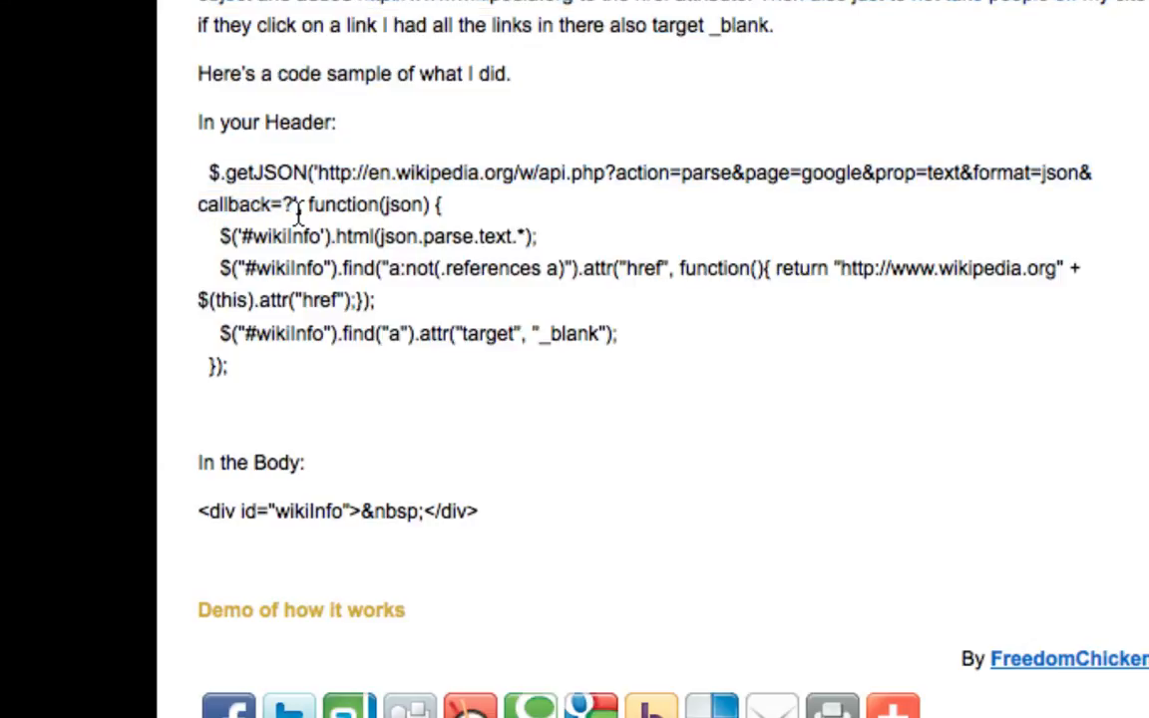
# Select the callback=? parameter in the getJSON code once more
pyautogui.doubleClick(247, 204)
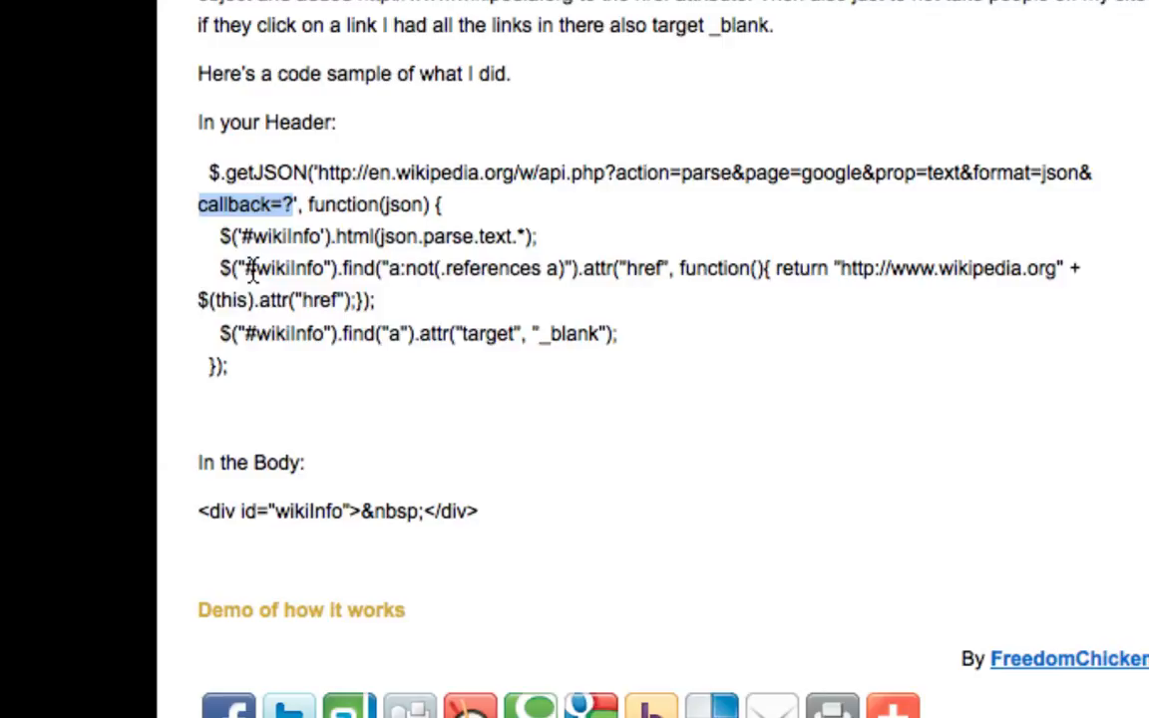
pyautogui.moveTo(255, 230)
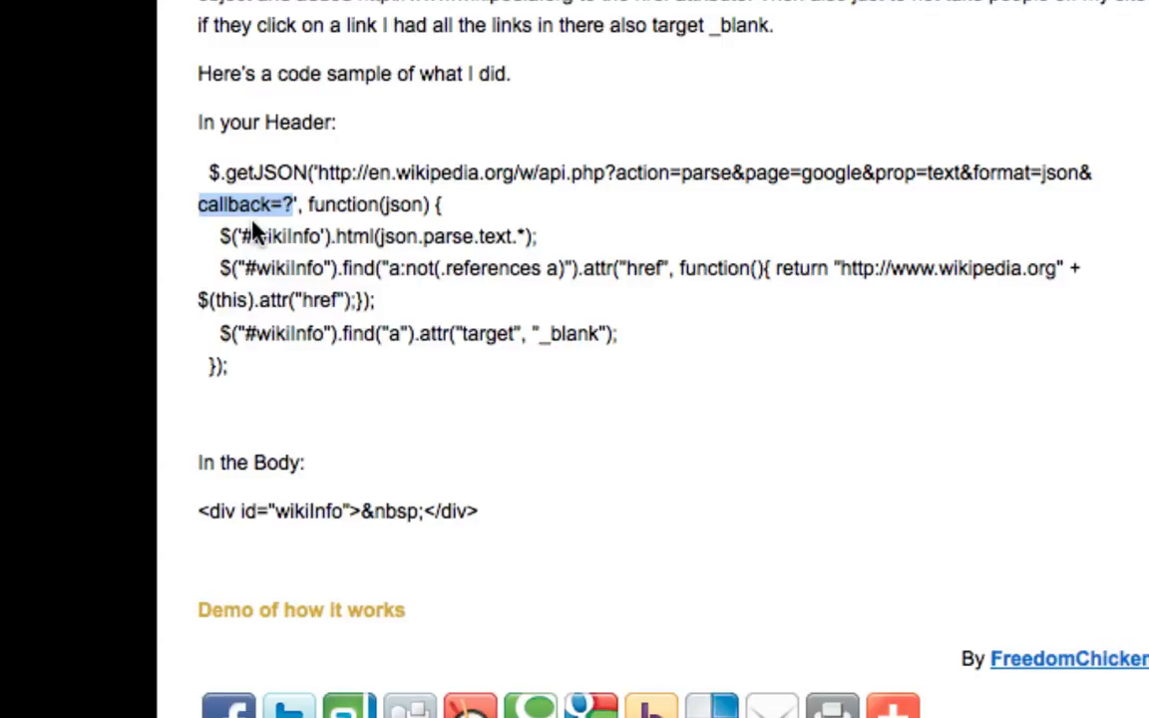